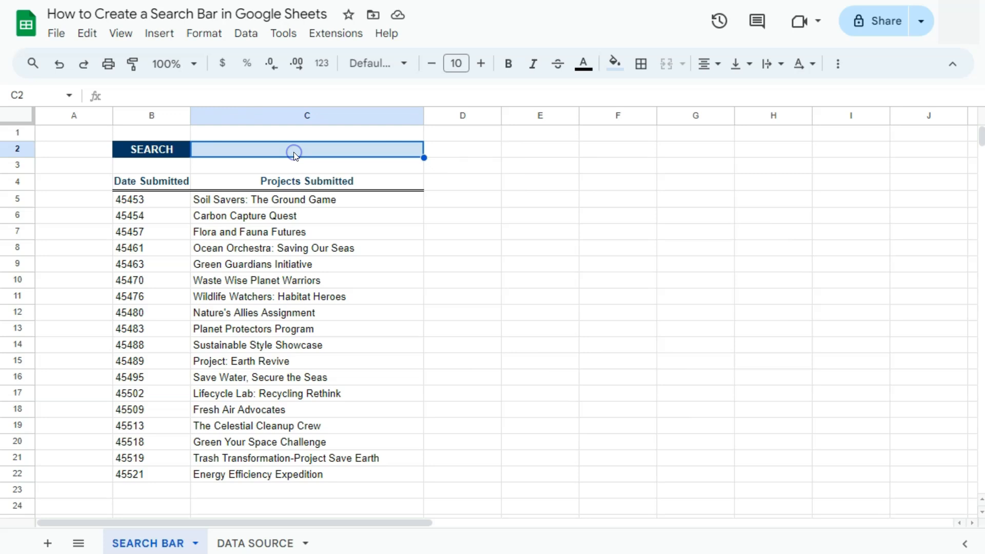
Step: Search for Save, then Earth, then Seas in C2 to watch the project list narrow
text(Save)
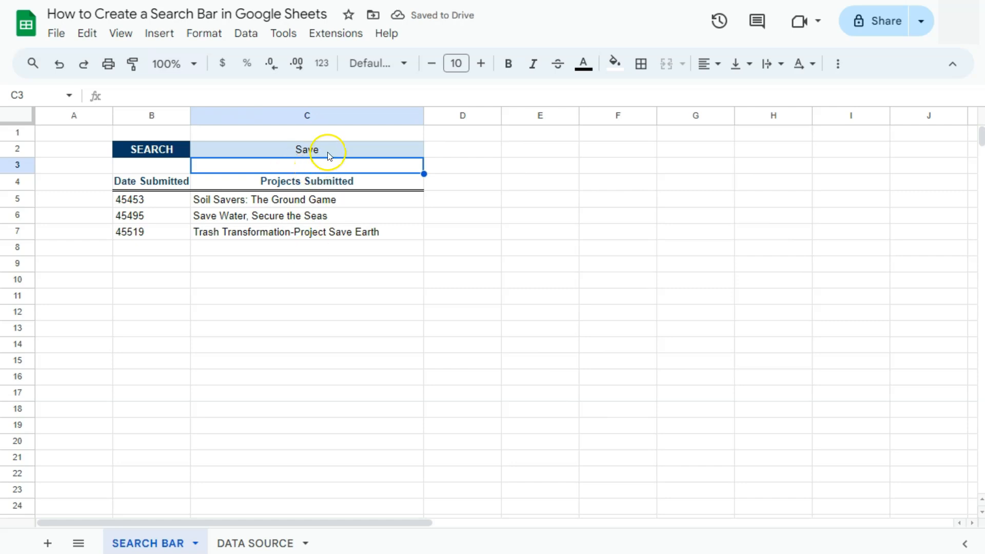
click(307, 149)
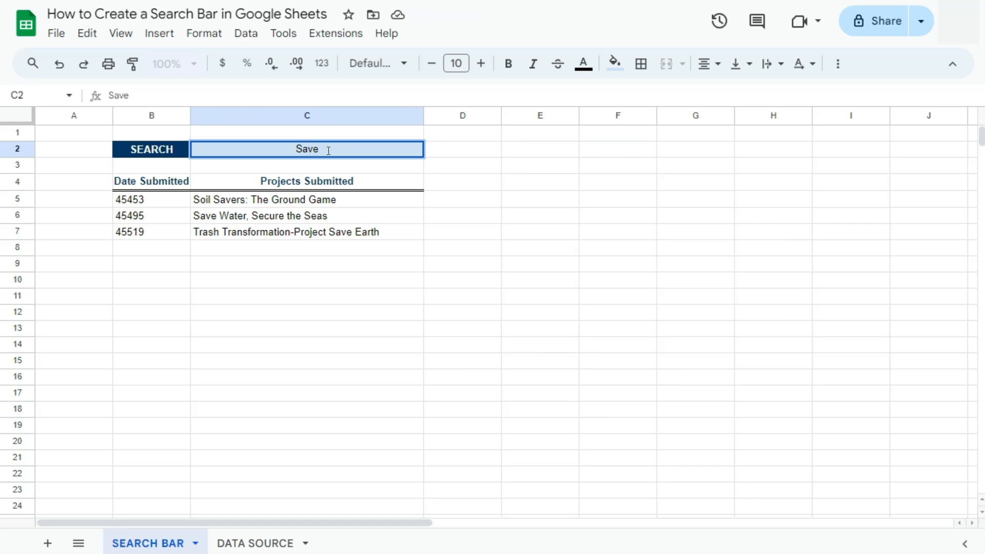
text(Eart)
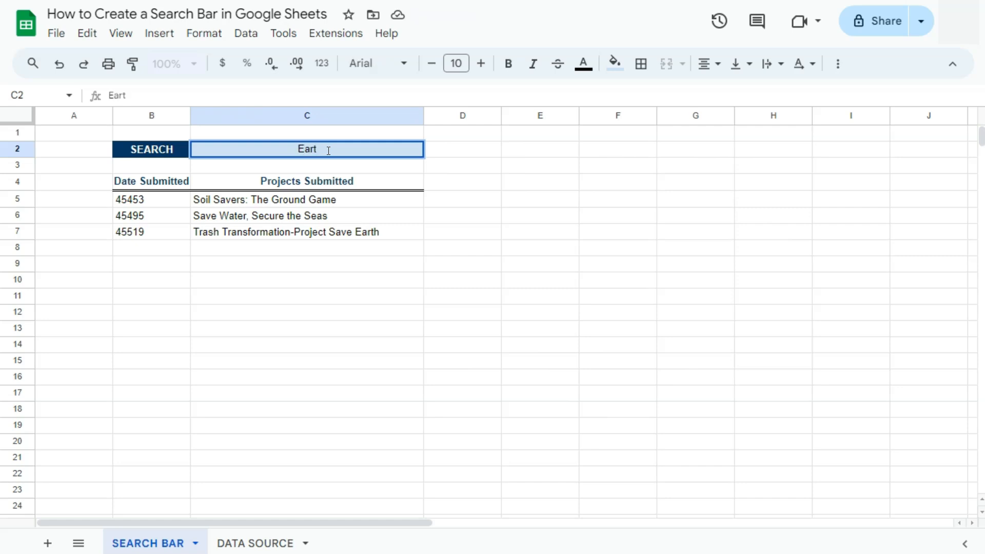
text(h)
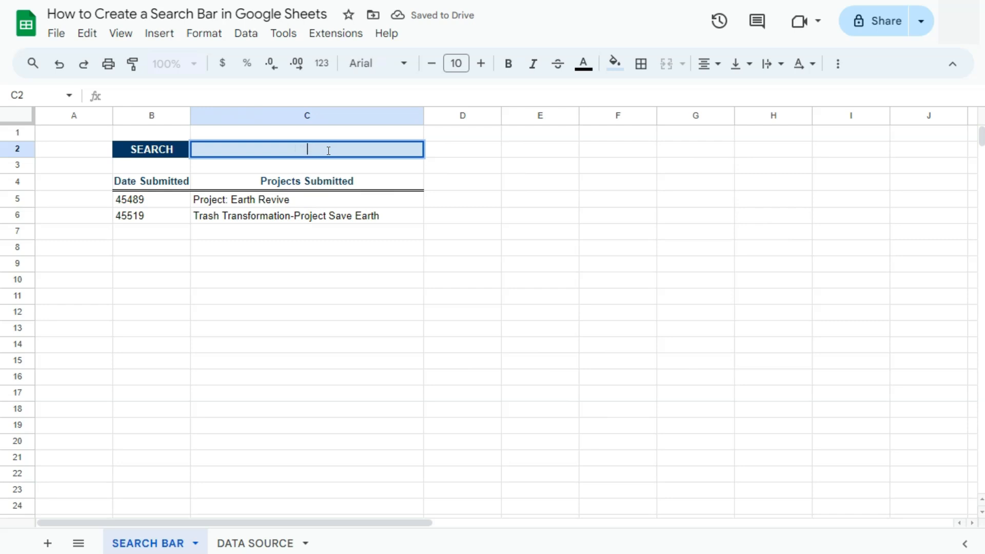
text(Seas)
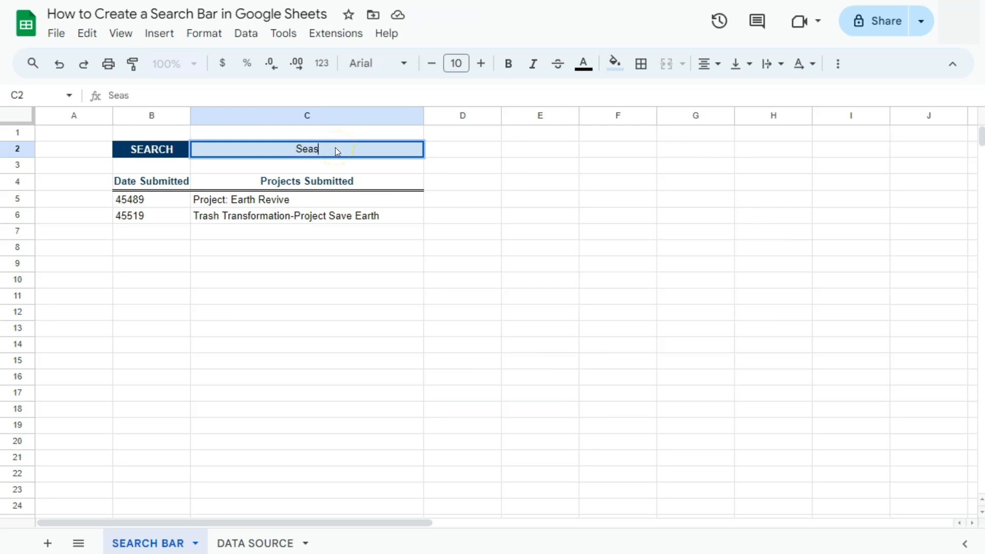
key(enter)
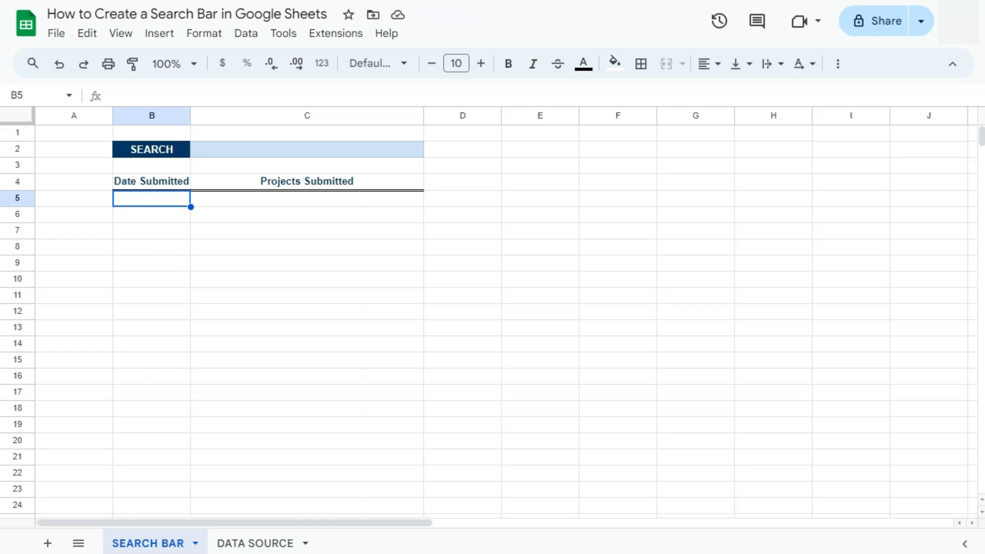
Step: Review the DATA SOURCE project table, then begin a formula in B5 on SEARCH BAR
click(254, 543)
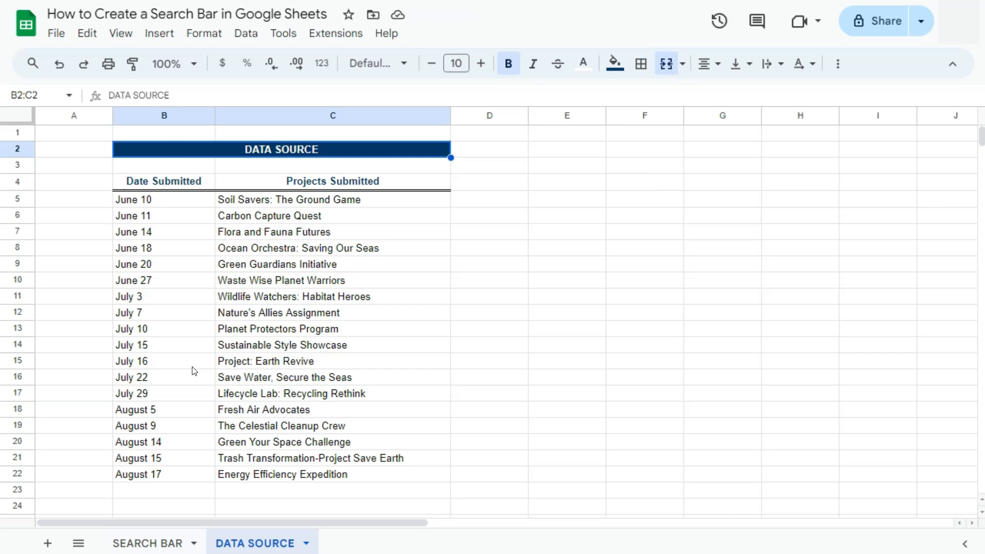
click(147, 543)
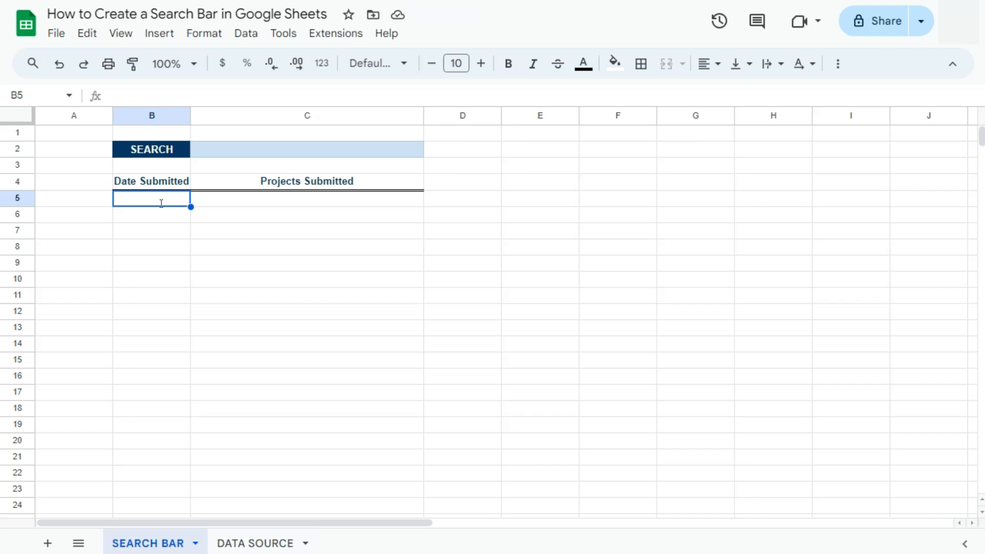
text(=)
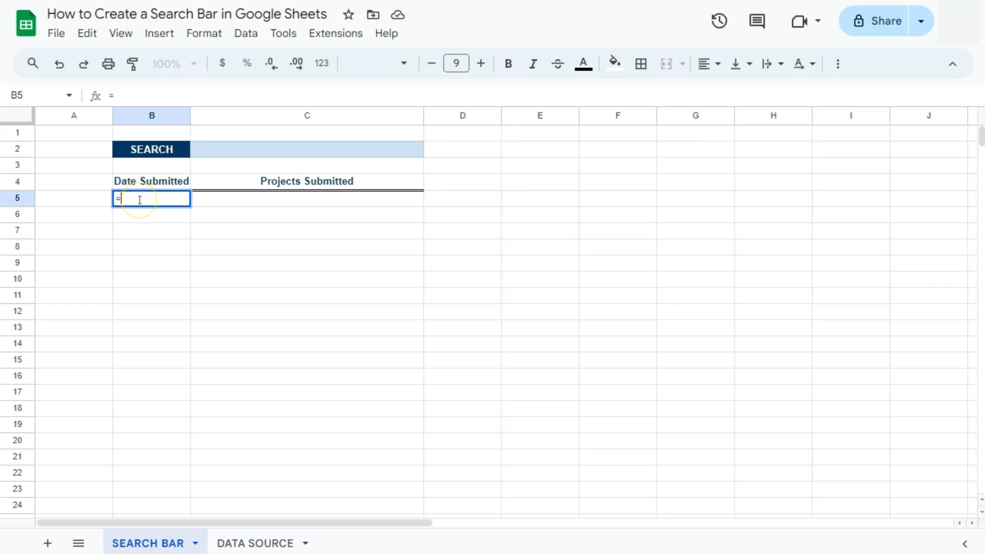
Step: Write FILTER over DATA SOURCE B5:C22 with an ISNUMBER(SEARCH(C2 condition in B5
text(FILTER()
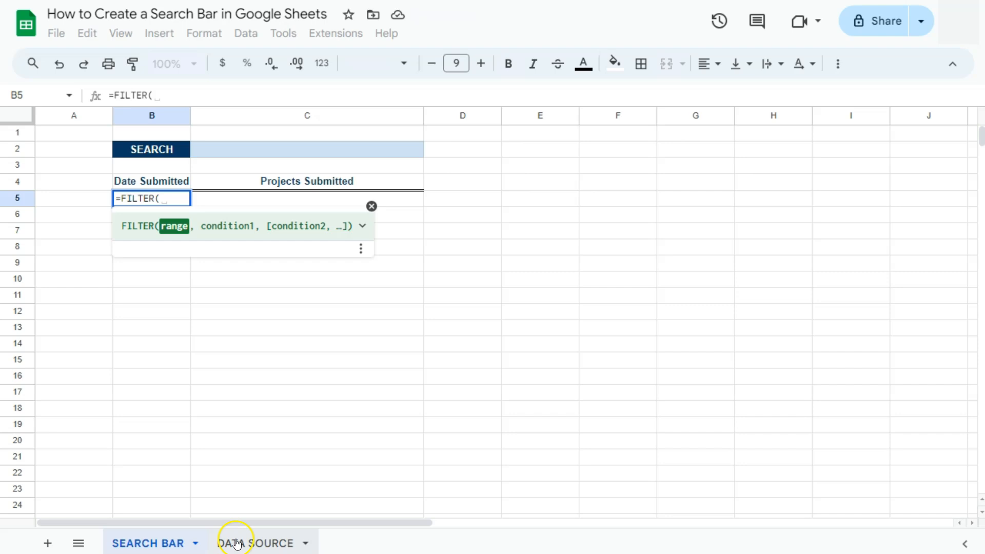
click(253, 542)
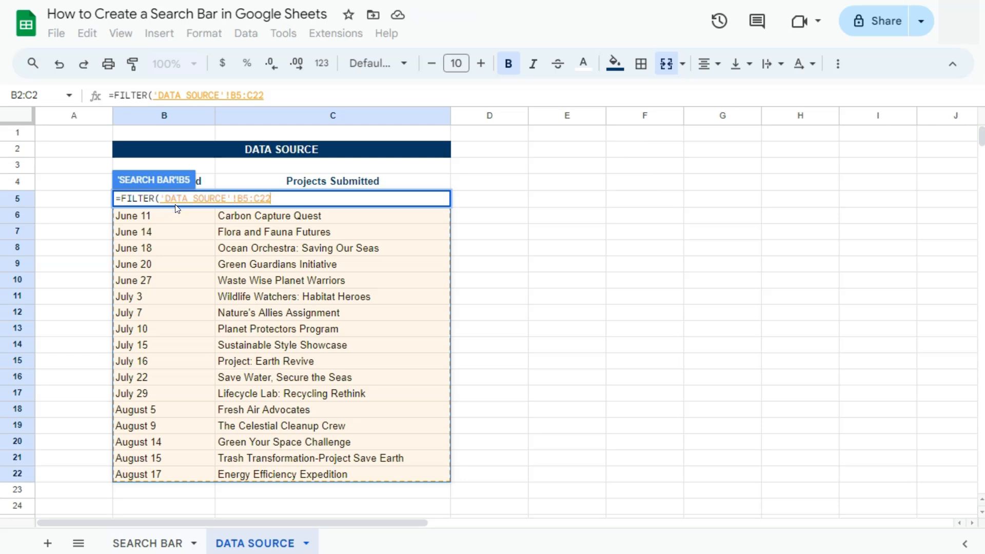
text(,)
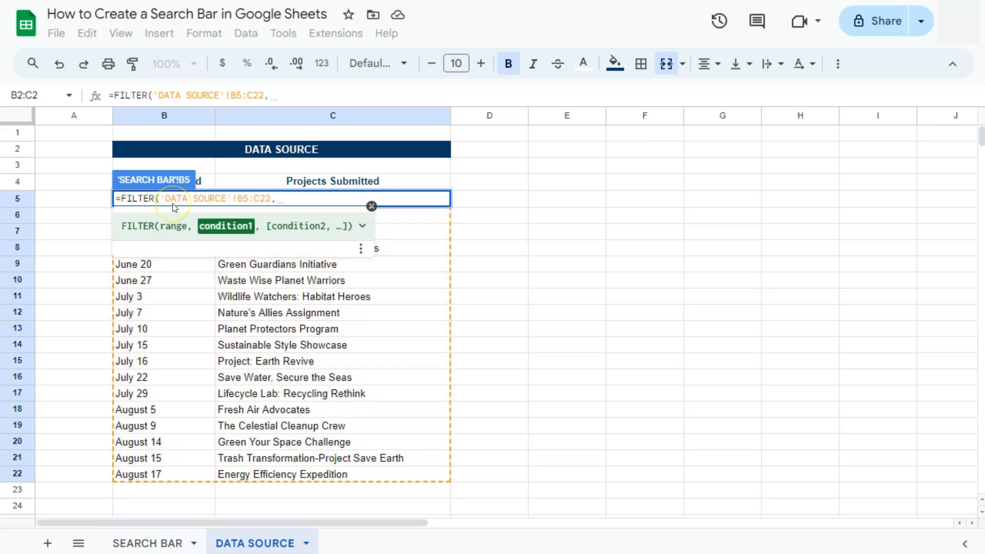
text(ISNUMBER()
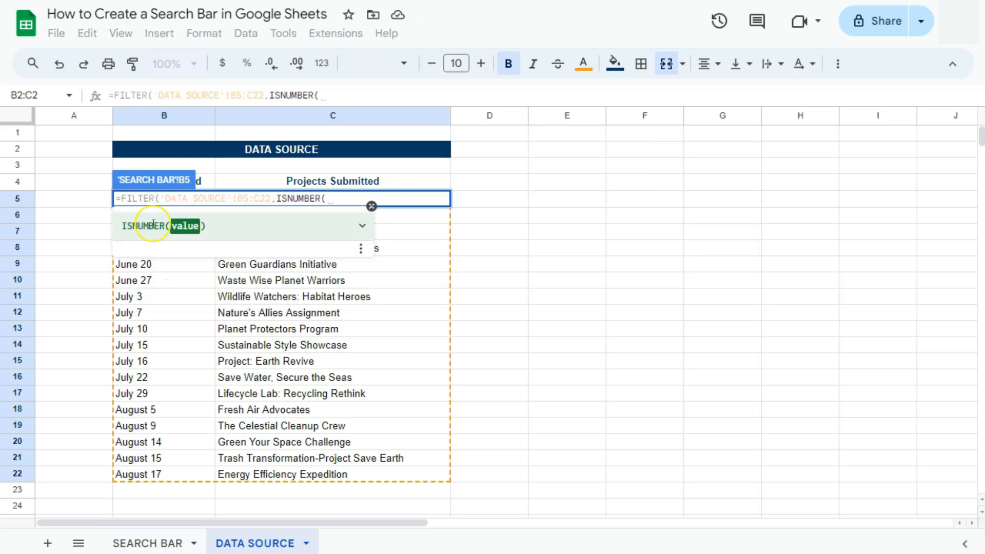
text(SEARCH(C2)
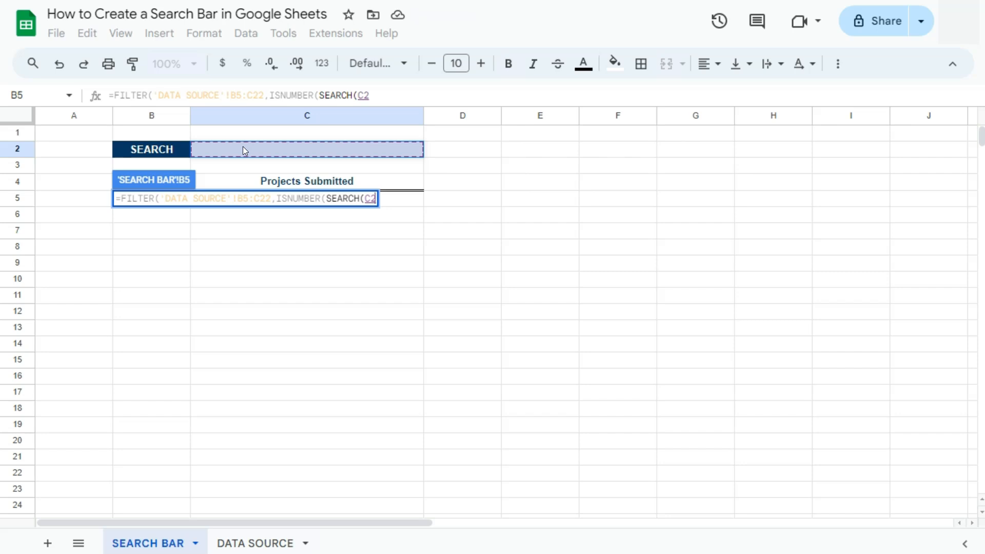
Step: Point SEARCH at DATA SOURCE C5:C22, close the formula, and enter it to list all projects
text(,)
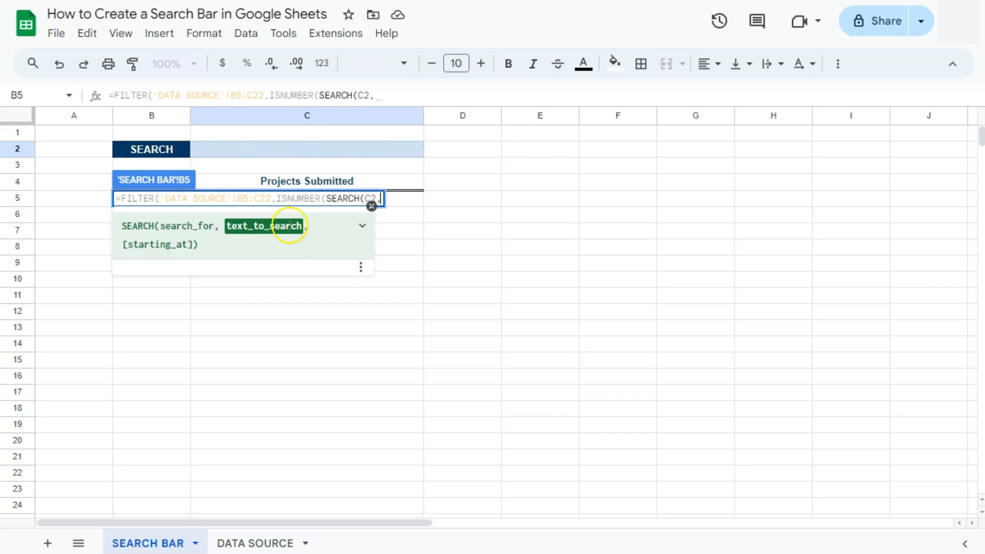
mouse_move(191, 470)
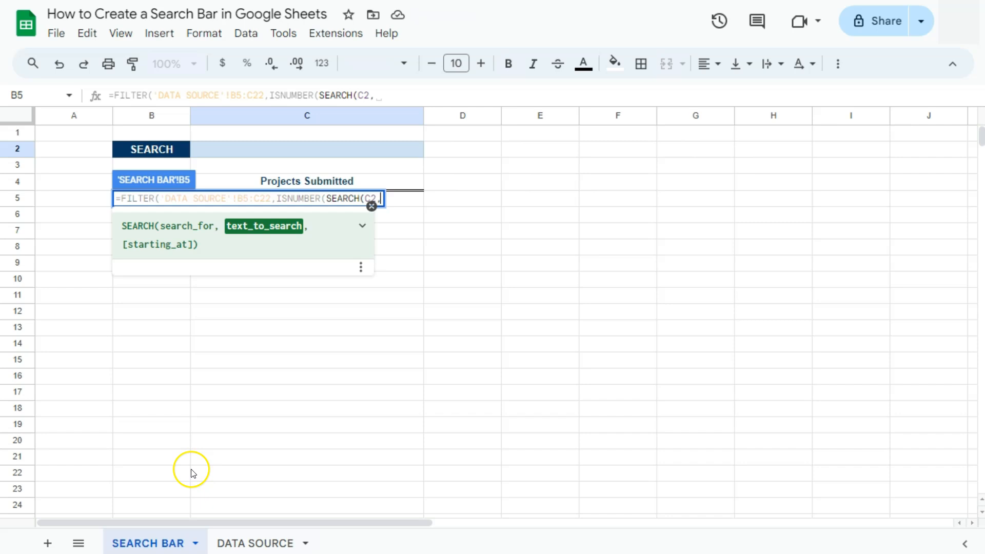
click(254, 543)
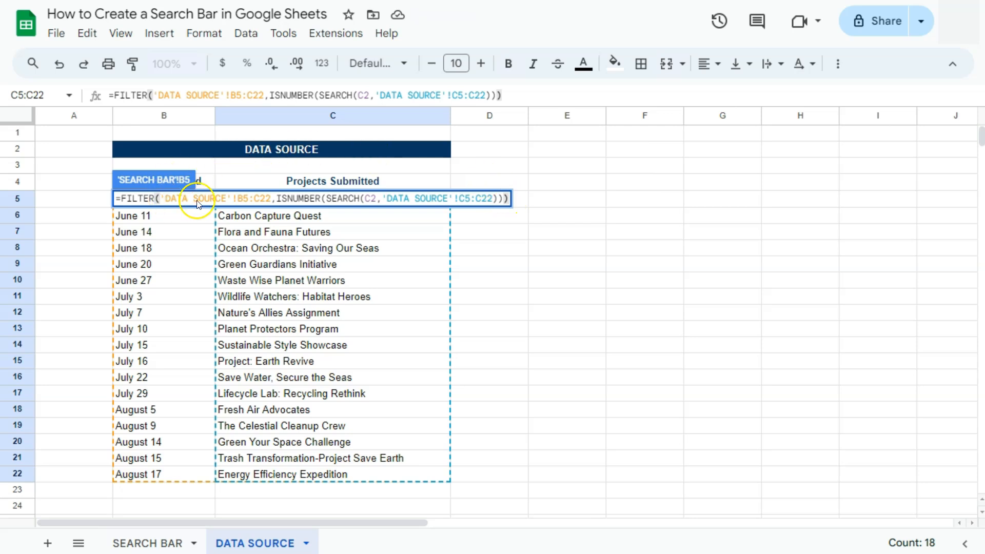
click(147, 543)
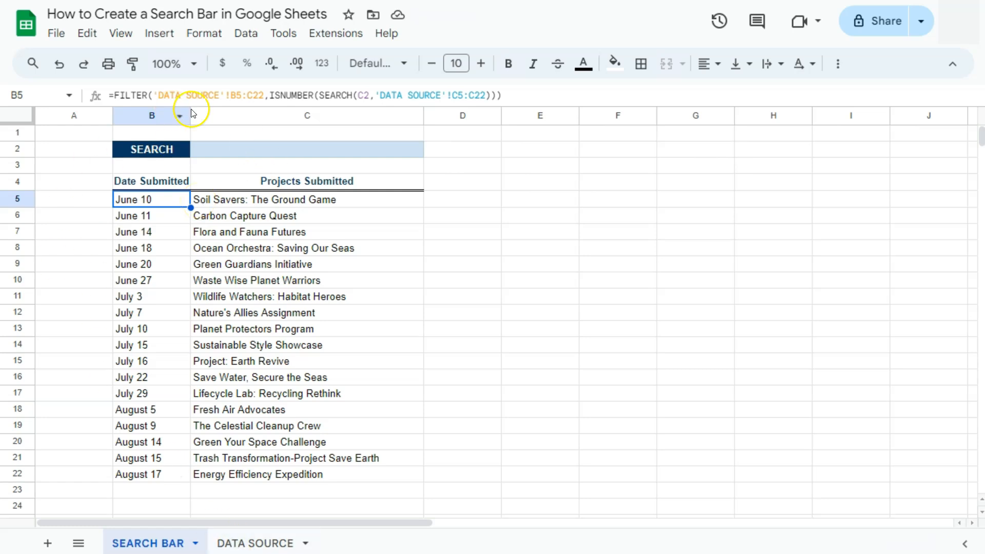
Step: Enter SAVE in C2 to show only the three matching projects and their dates
click(307, 148)
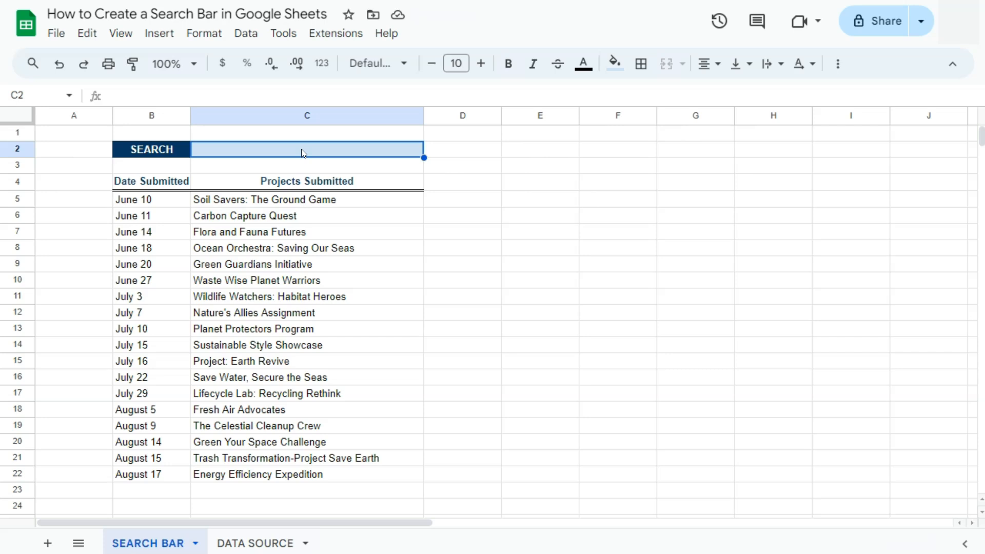
text(SAVE)
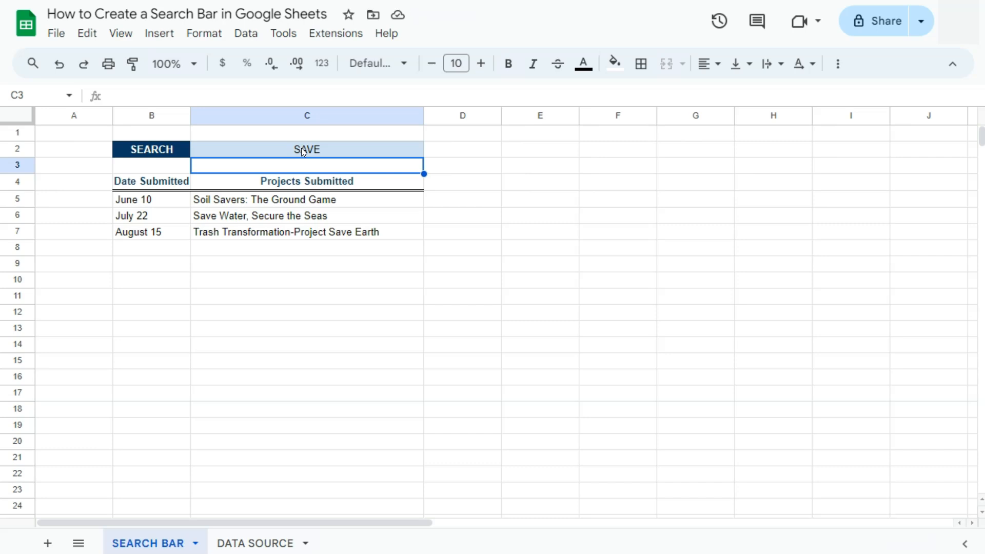
click(307, 149)
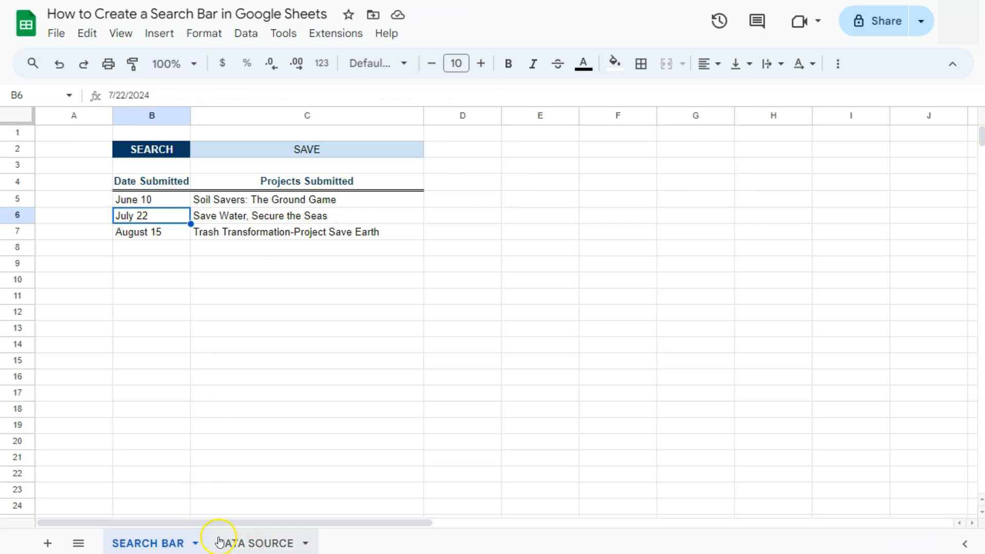
Step: On DATA SOURCE, put SAVE in F2 beside KEYWORD and begin a formula in E5
click(254, 543)
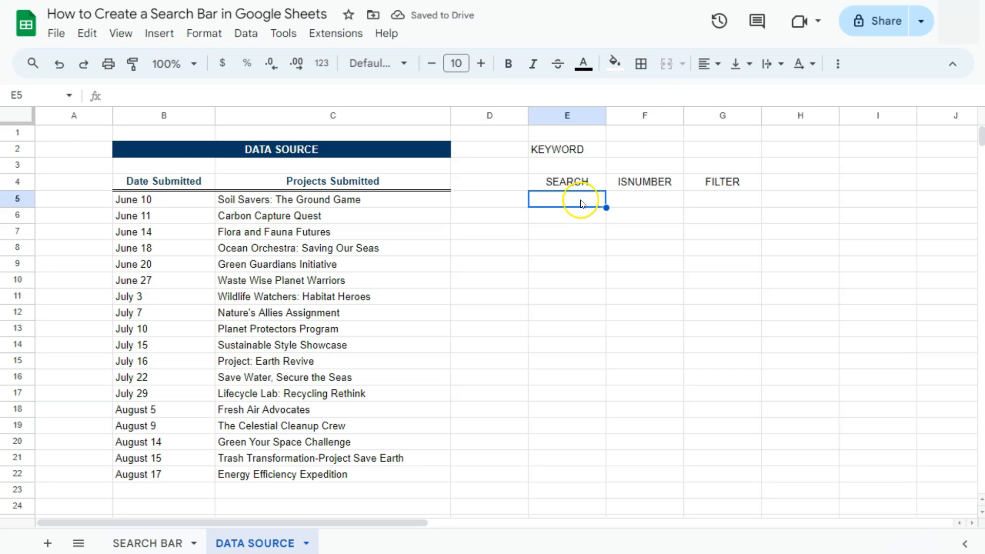
mouse_move(585, 213)
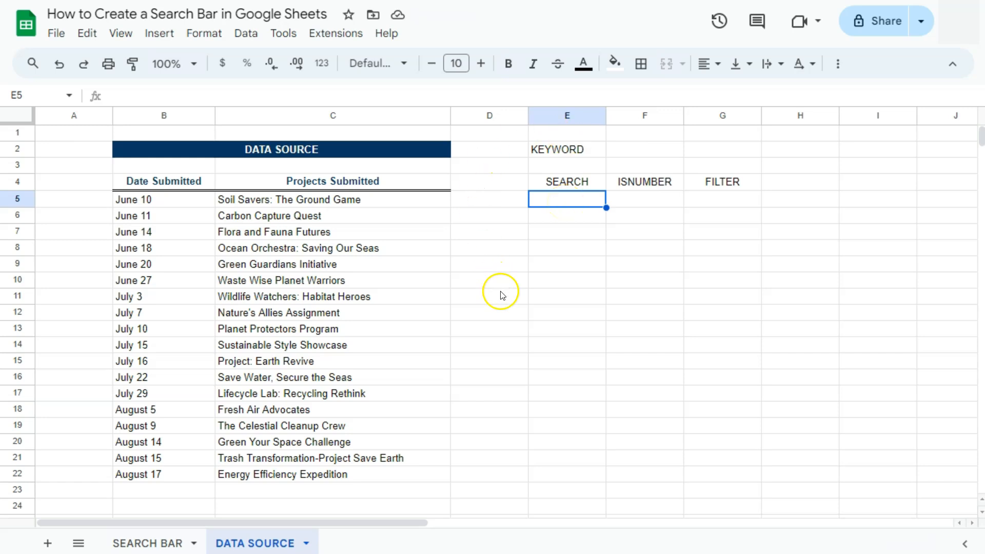
mouse_move(380, 315)
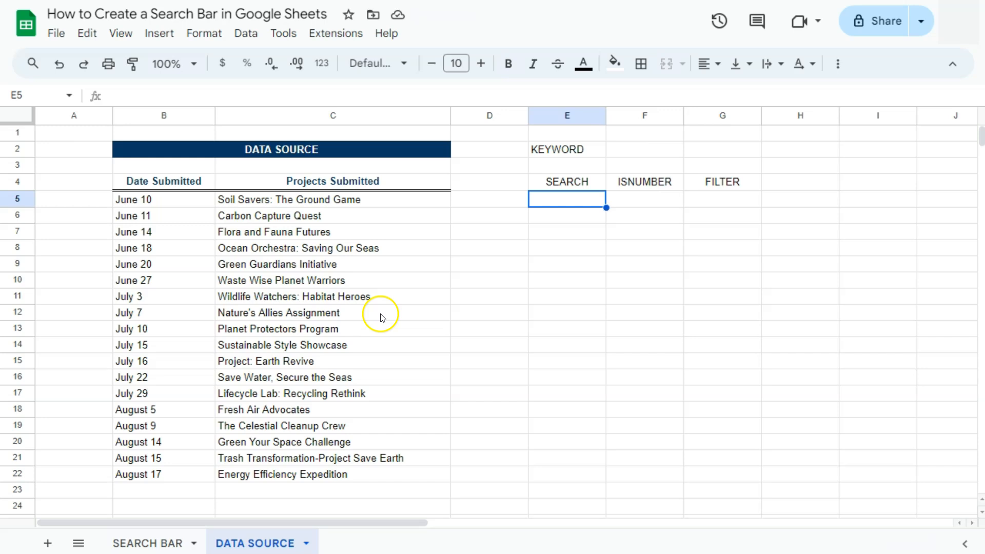
text(SAVE)
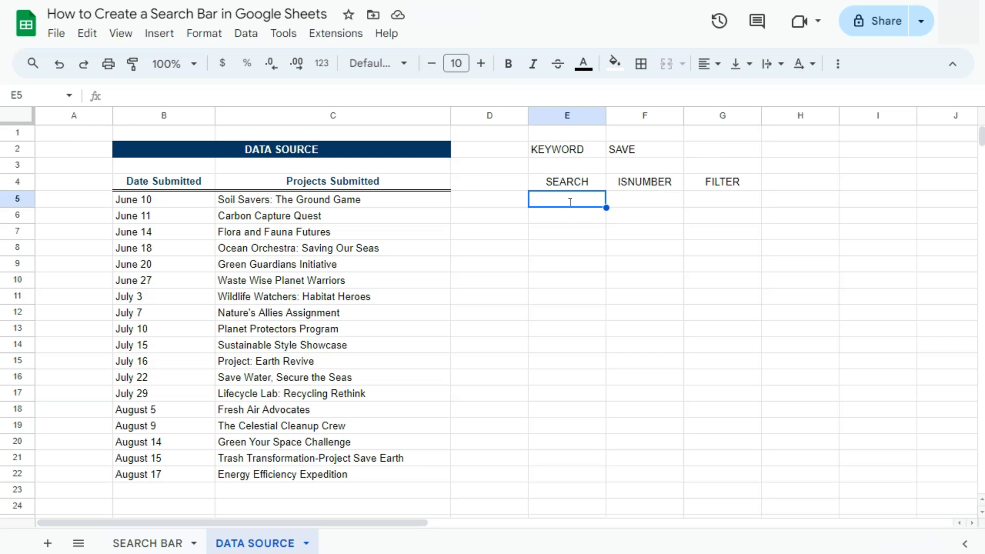
text(=)
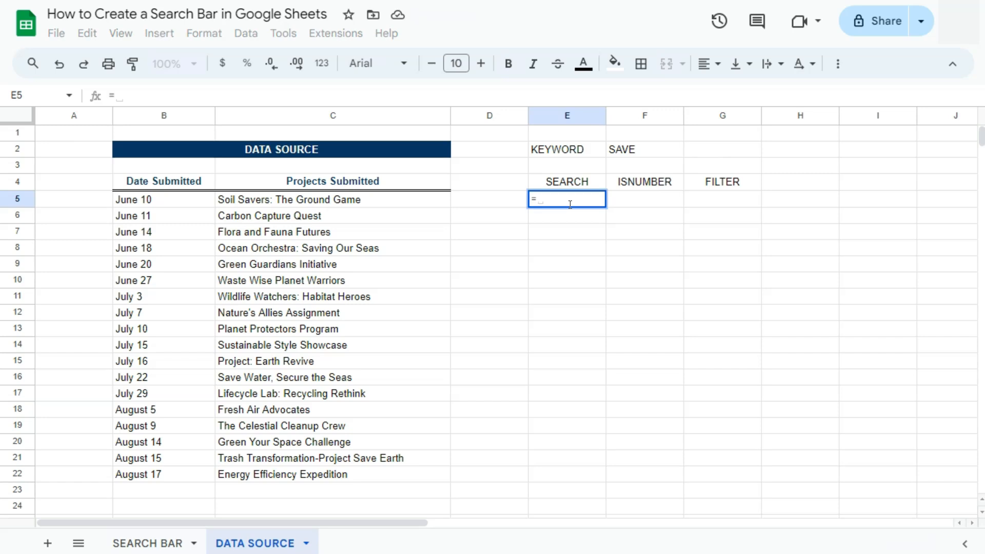
Step: Enter =SEARCH($F$2,C5:C22) in E5 and fill it down to E22
text(sear)
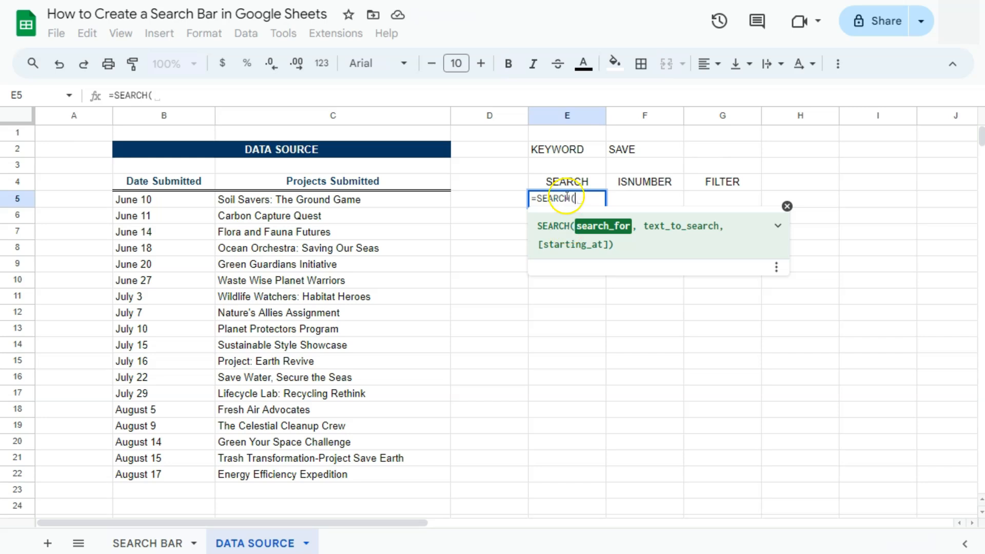
click(643, 149)
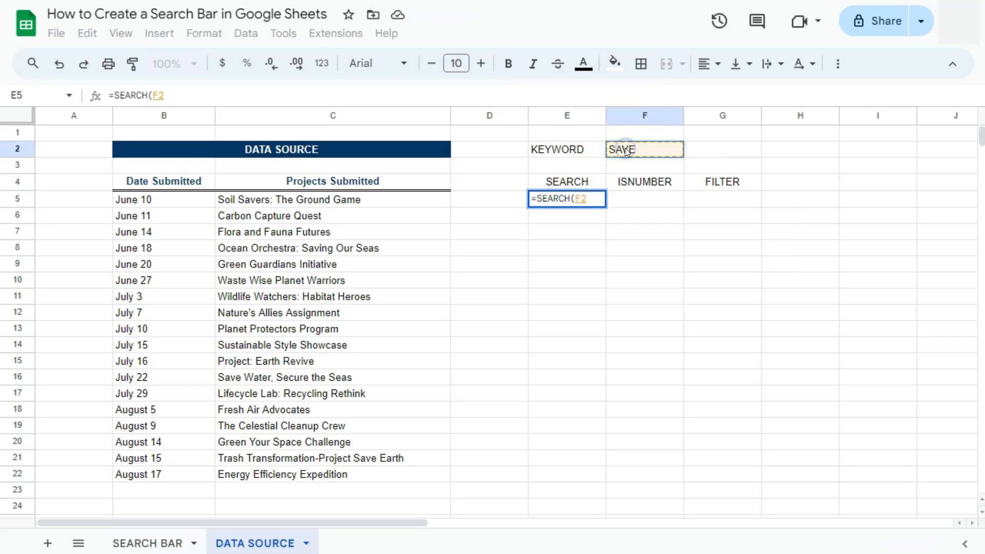
text(,)
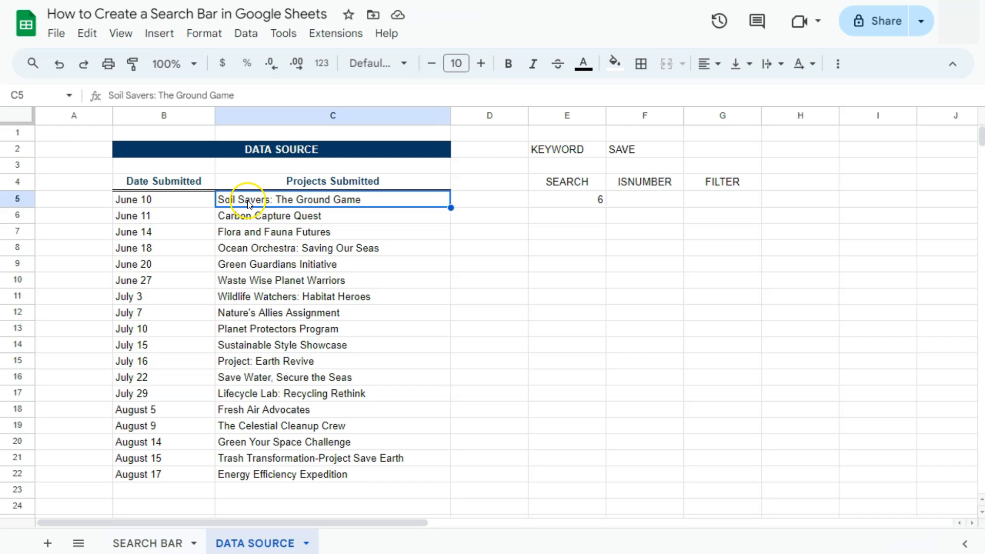
click(567, 199)
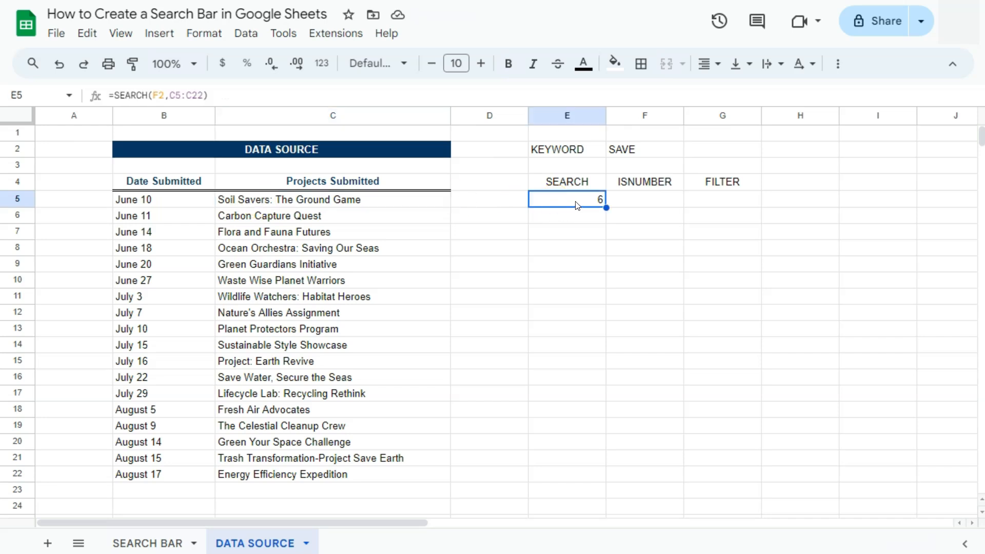
double_click(565, 199)
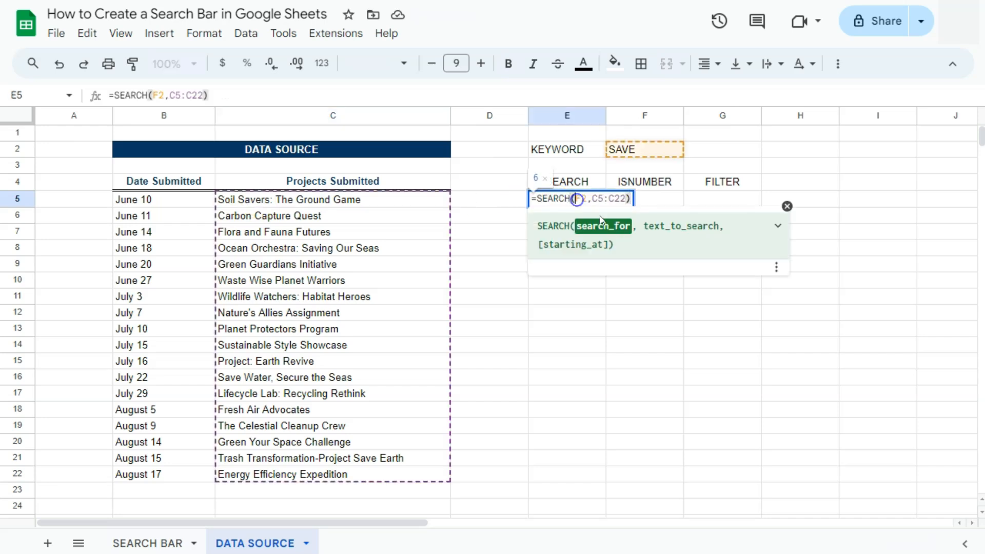
key(F4)
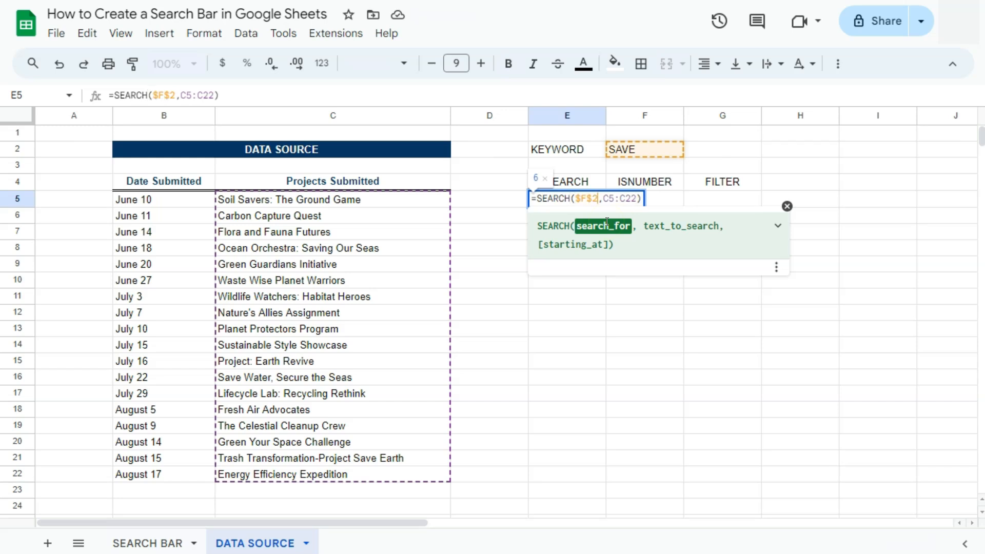
key(Enter)
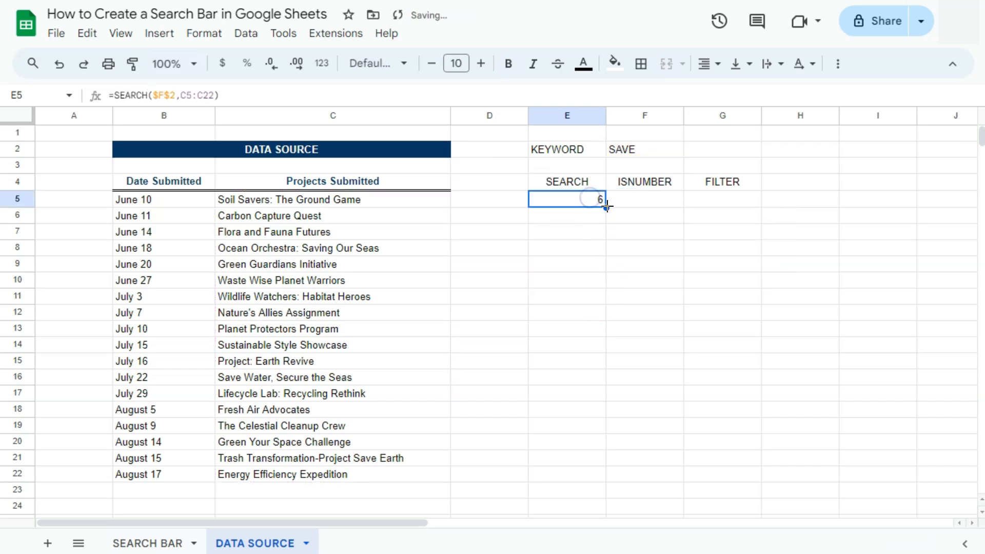
drag(605, 207, 594, 474)
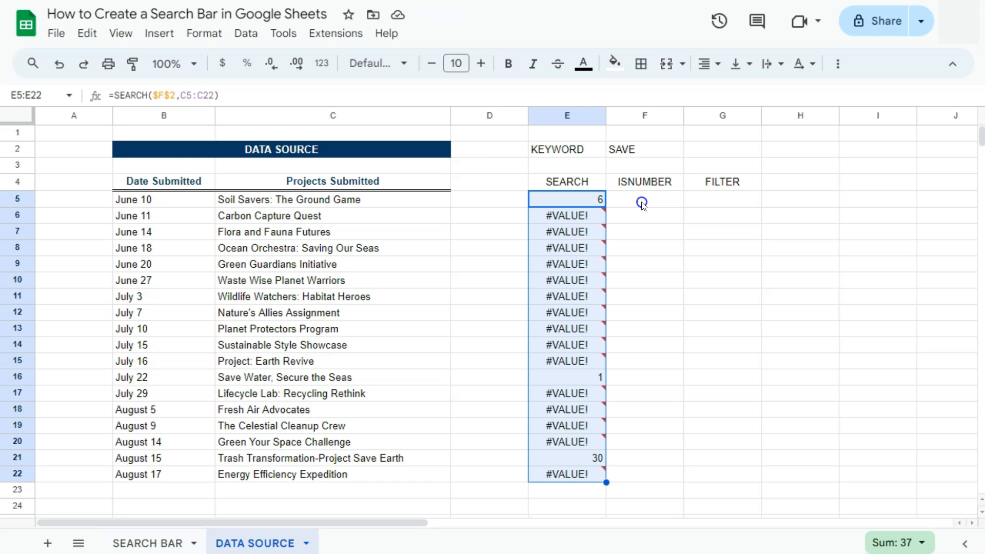
click(644, 199)
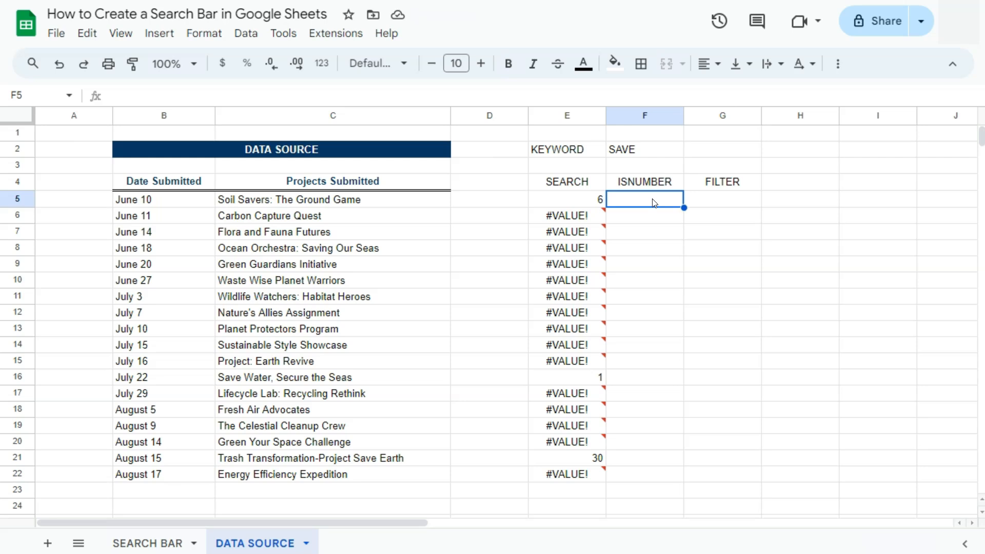
Step: Enter =ISNUMBER(E5) in F5 and accept the suggested autofill down the column
text(=)
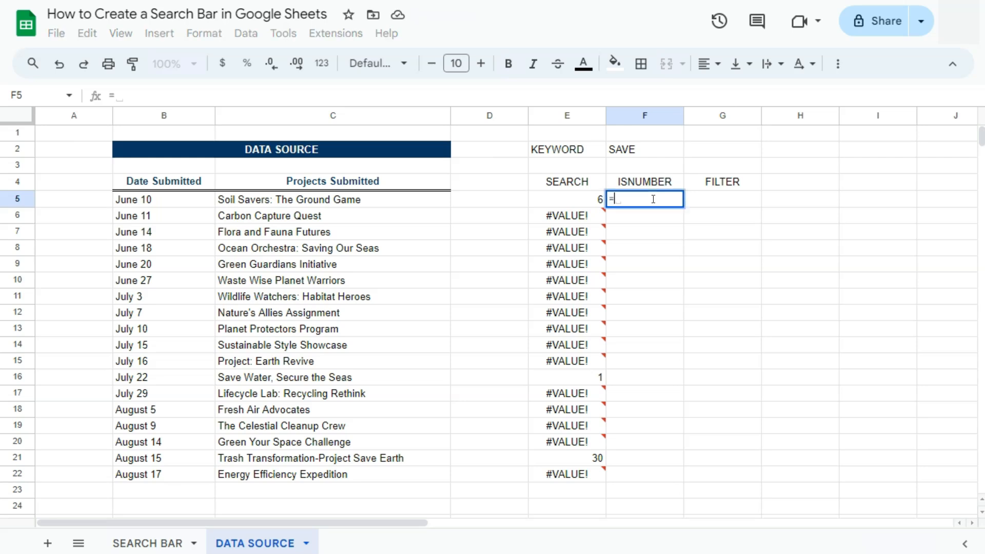
text(isn)
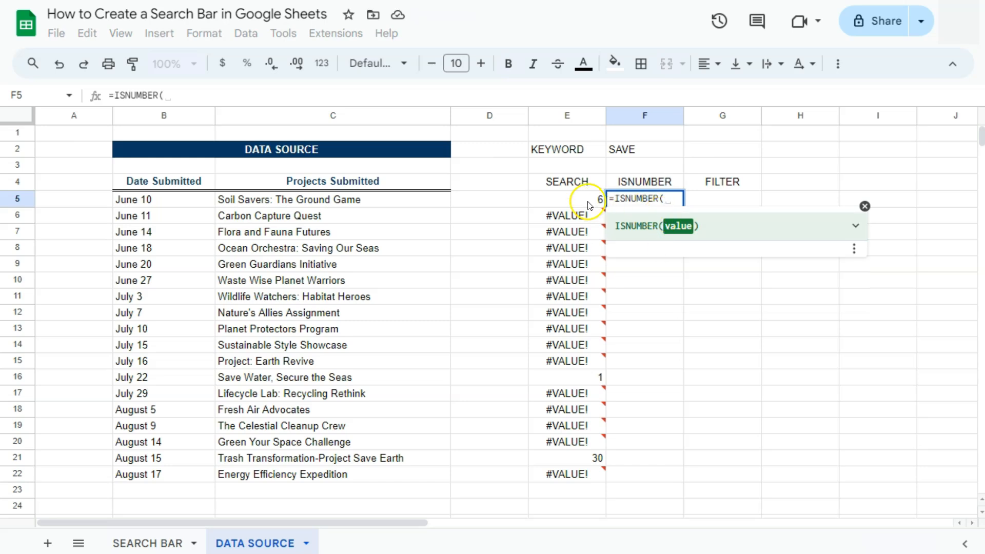
key(Enter)
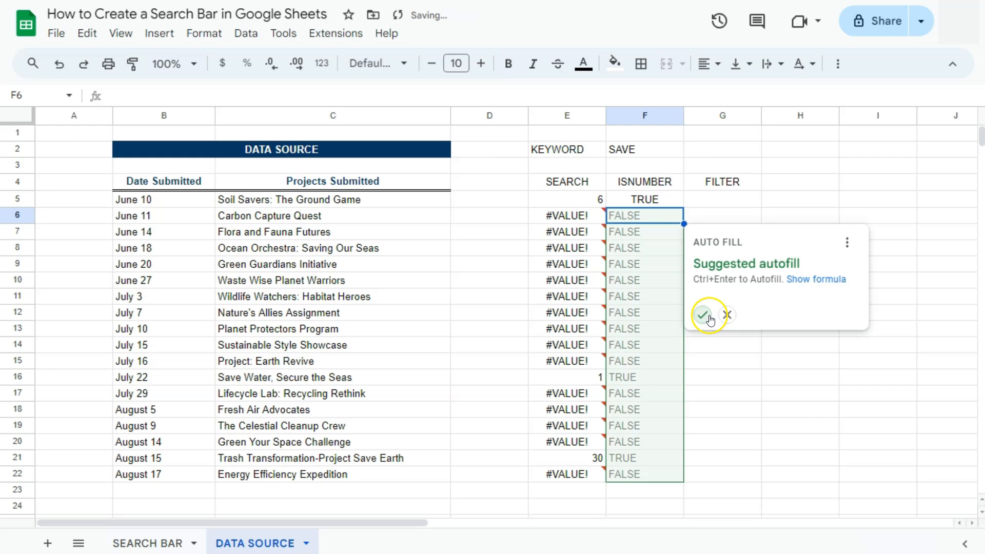
click(703, 314)
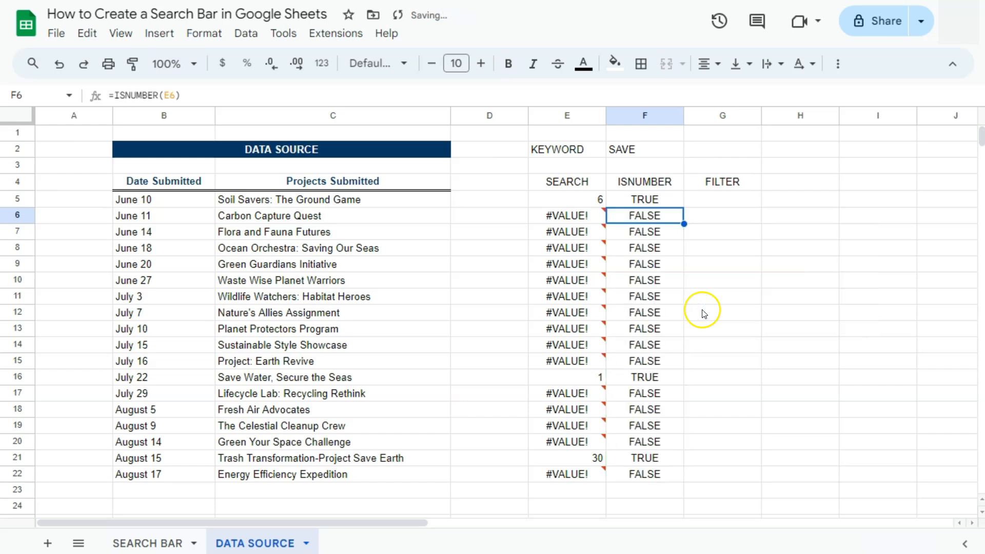
click(566, 199)
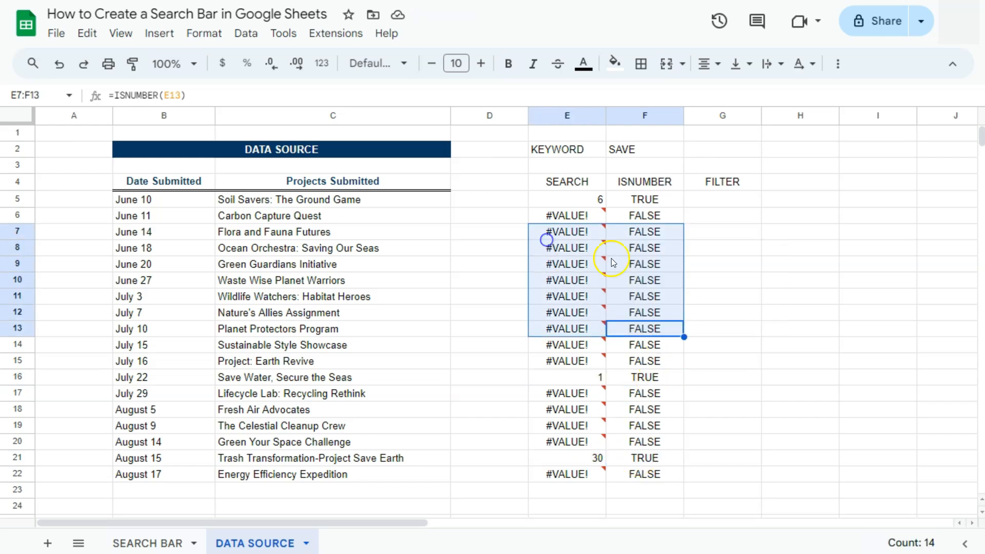
click(722, 199)
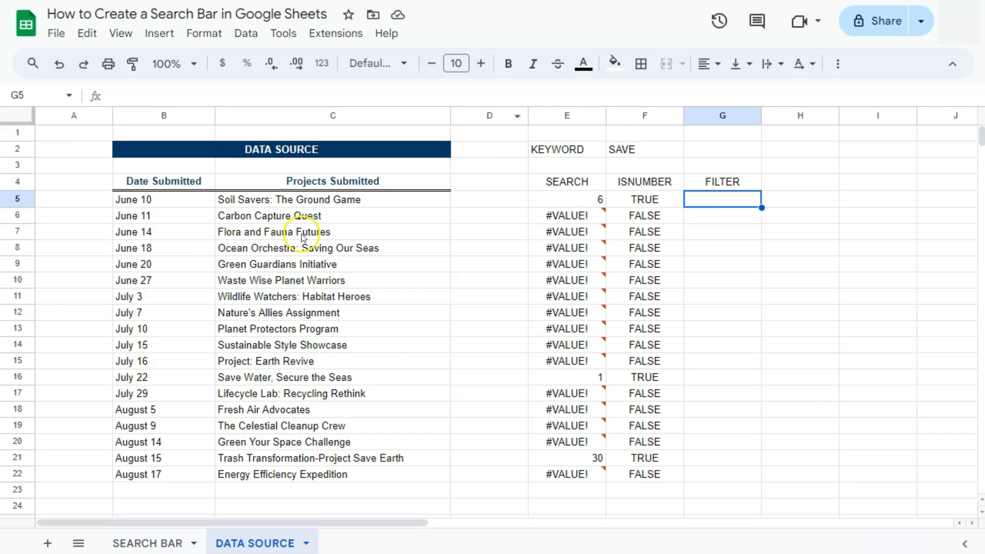
Step: Enter =FILTER(B5:C22,F5:F22) in G5 to list June 10, July 22 and August 15 projects
text(=)
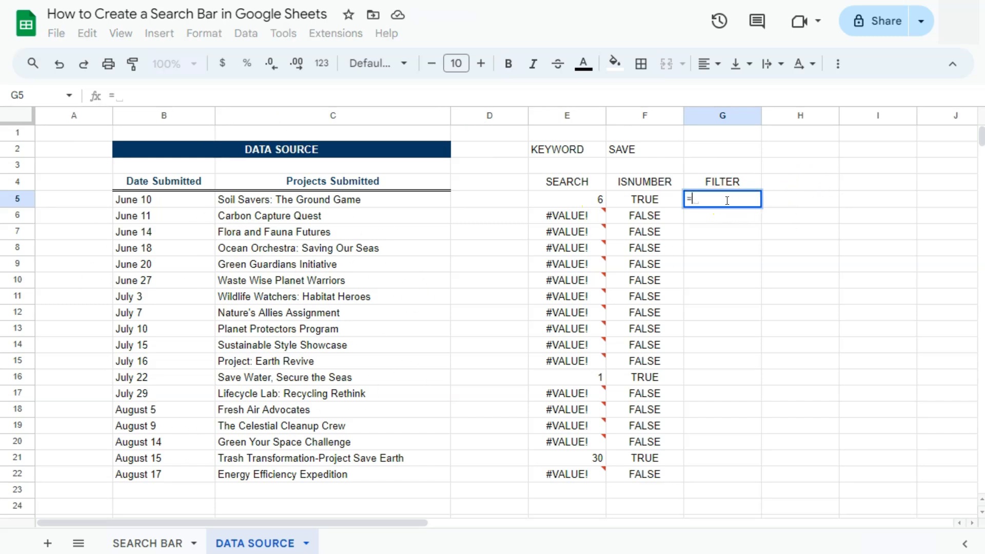
text(fi)
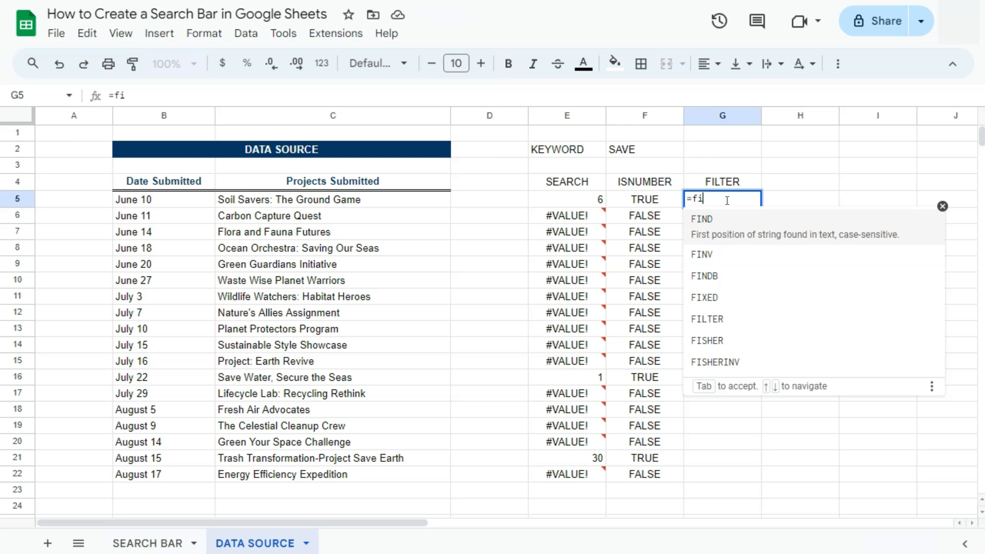
click(706, 319)
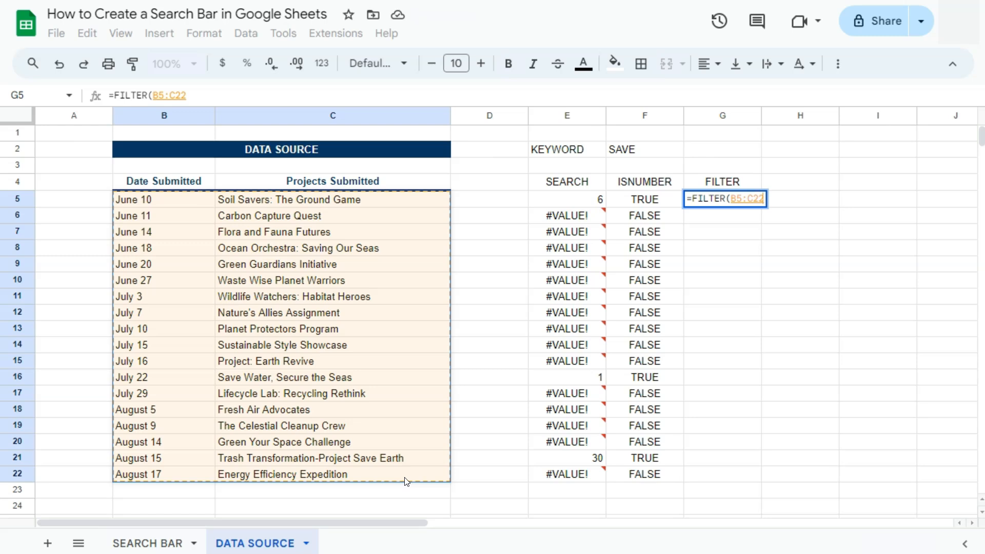
text(,F5:F22)
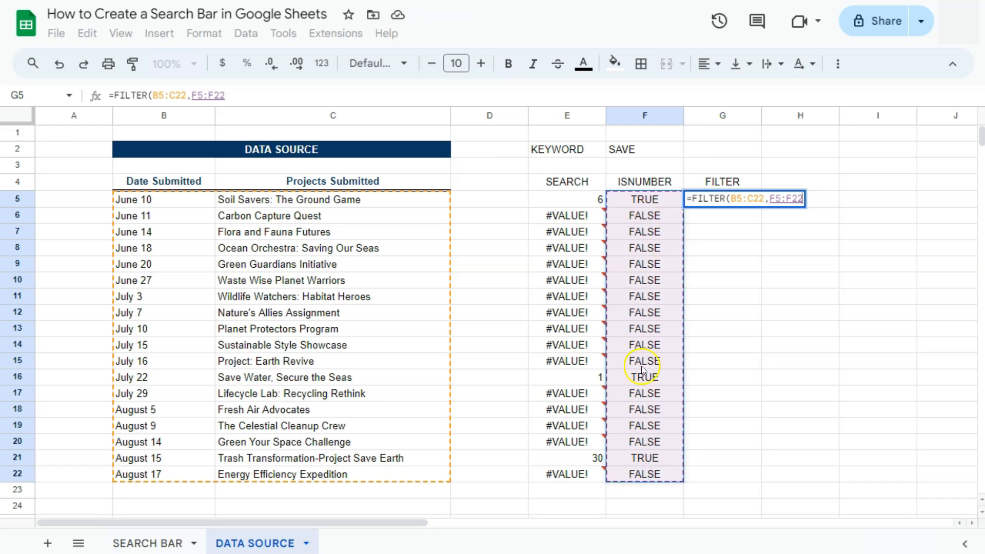
mouse_move(642, 394)
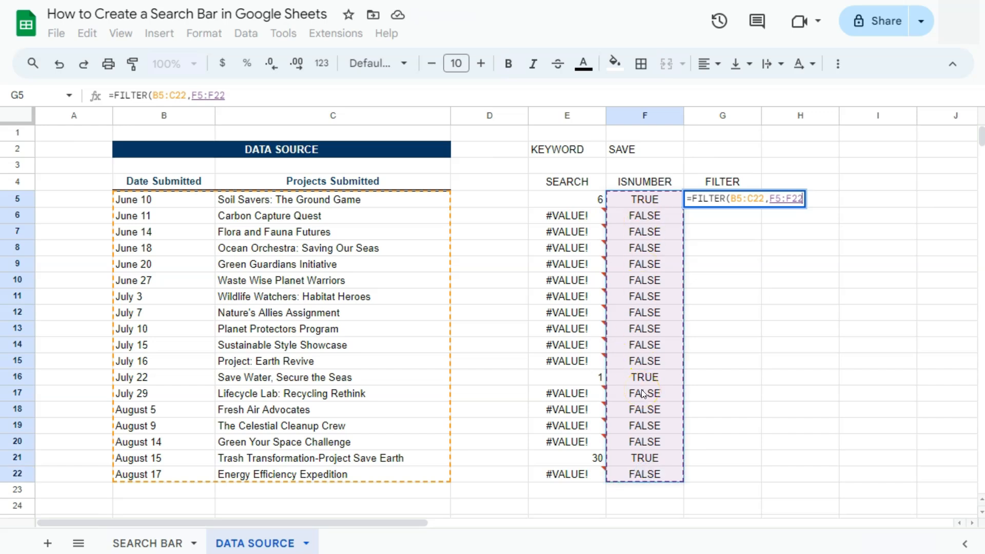
key(enter)
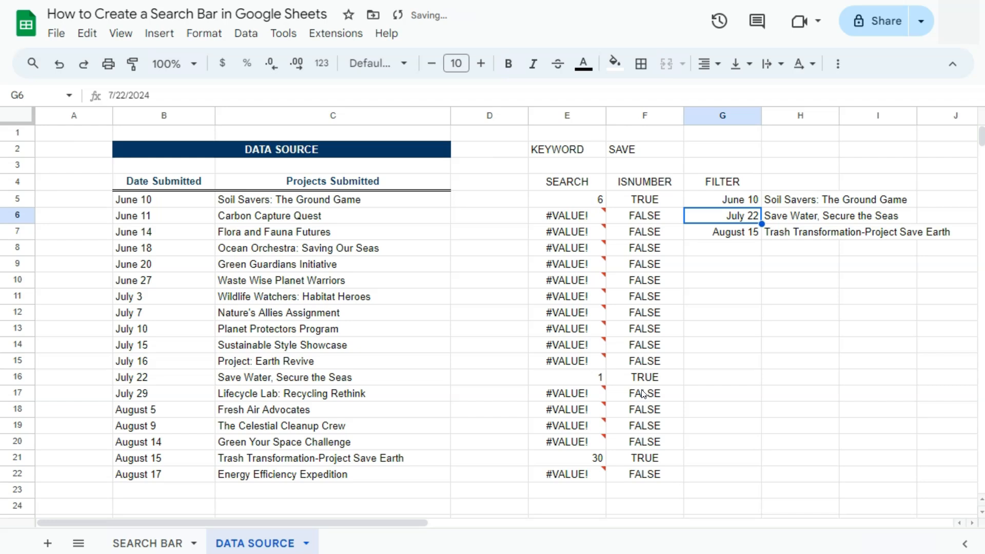
mouse_move(643, 359)
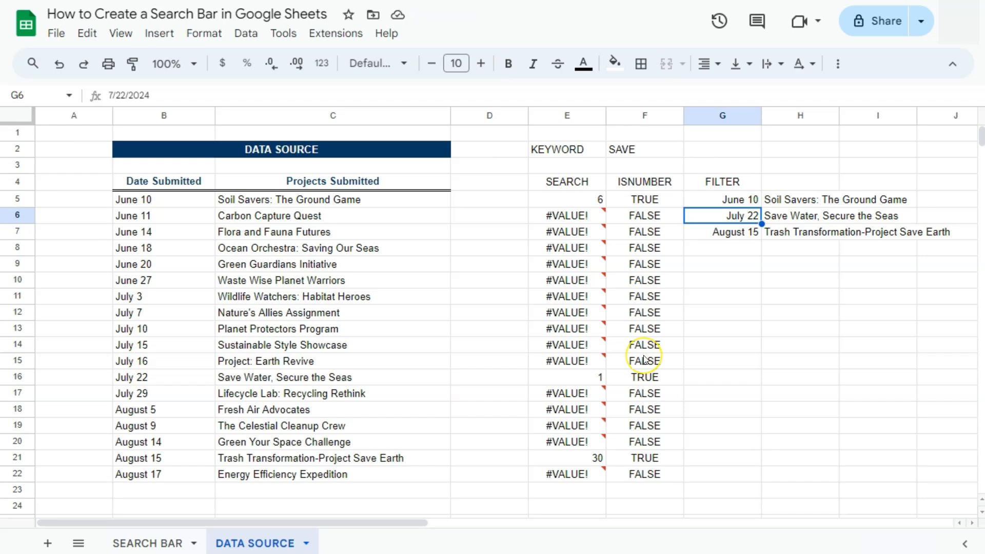
mouse_move(649, 153)
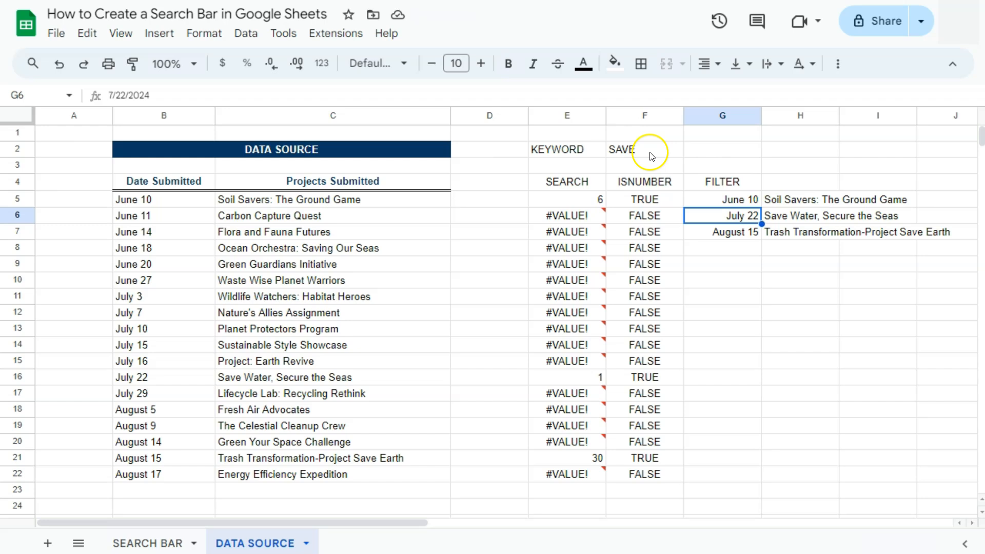
click(644, 149)
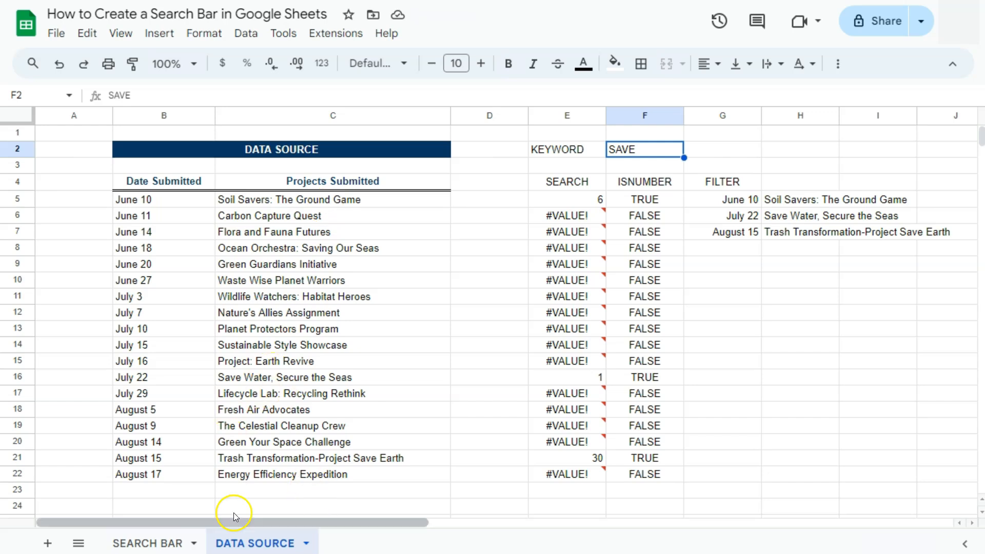
Step: Replace the SEARCH BAR keyword in C2 with 'preserve', producing #N/A results
click(148, 544)
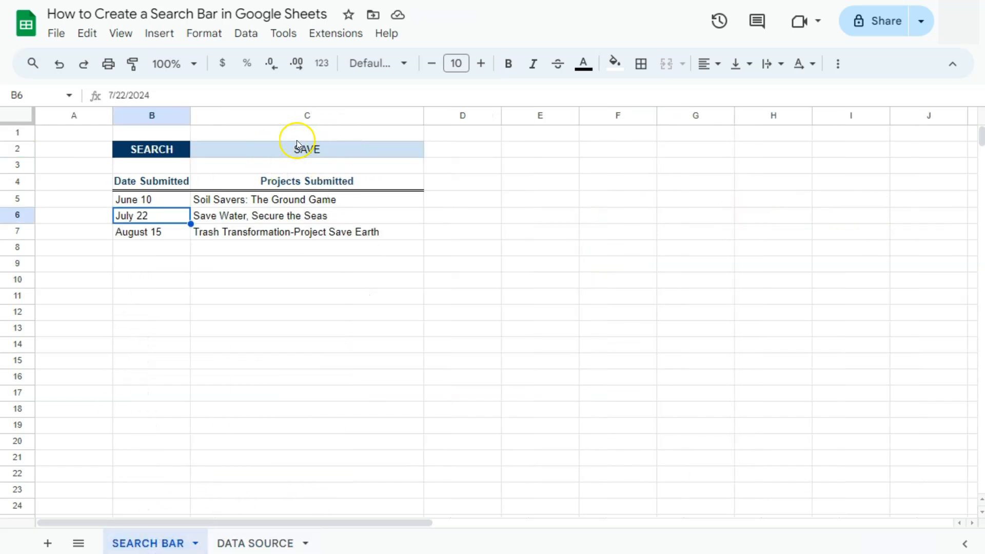
click(306, 149)
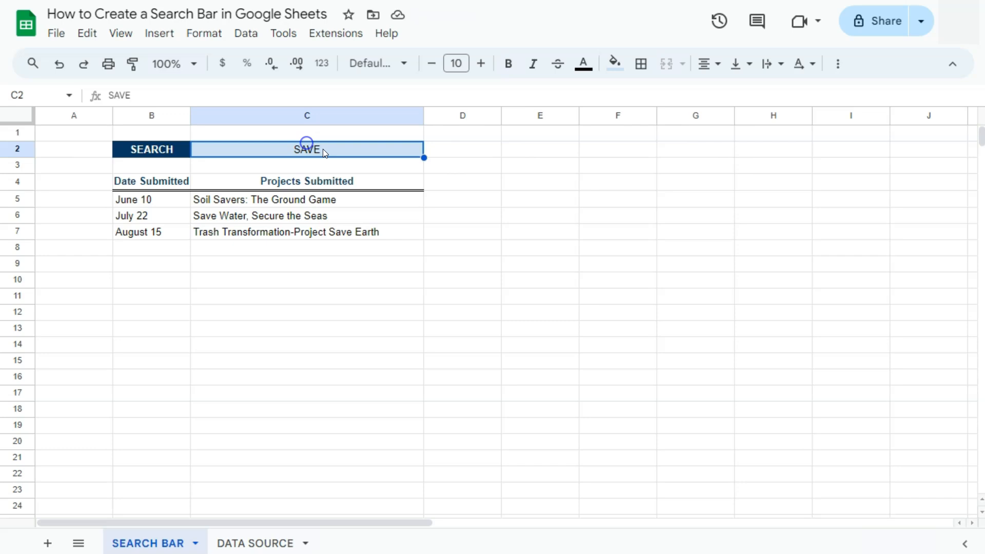
double_click(307, 149)
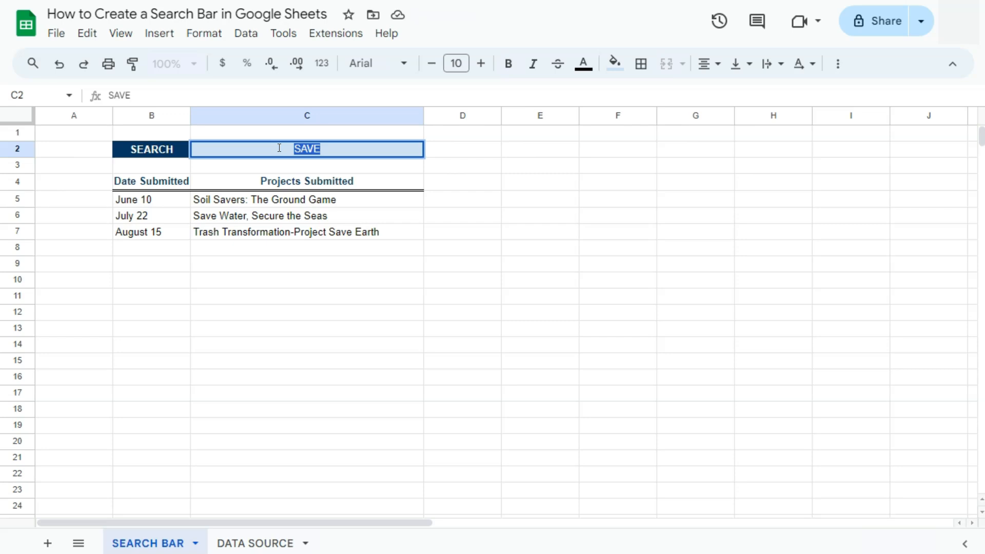
text(preserve)
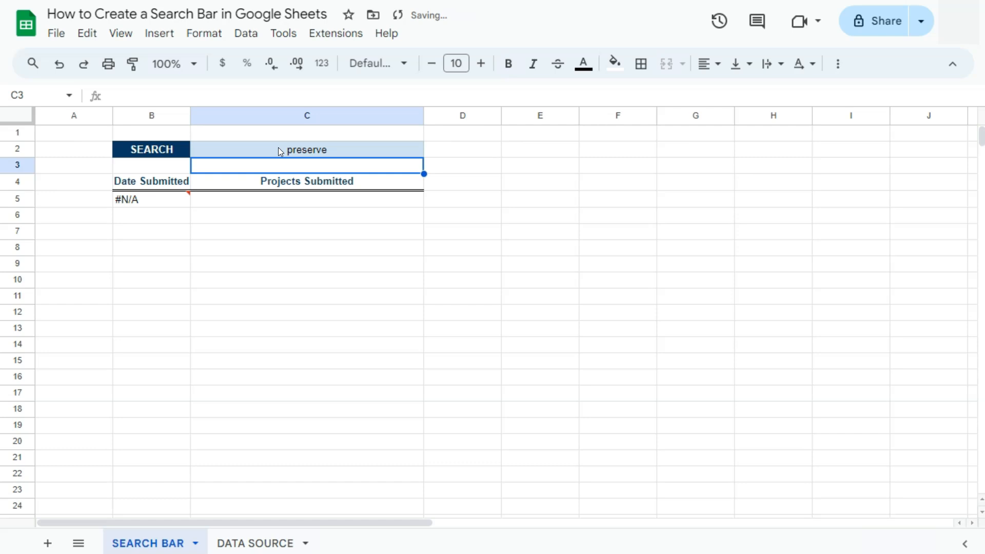
mouse_move(159, 187)
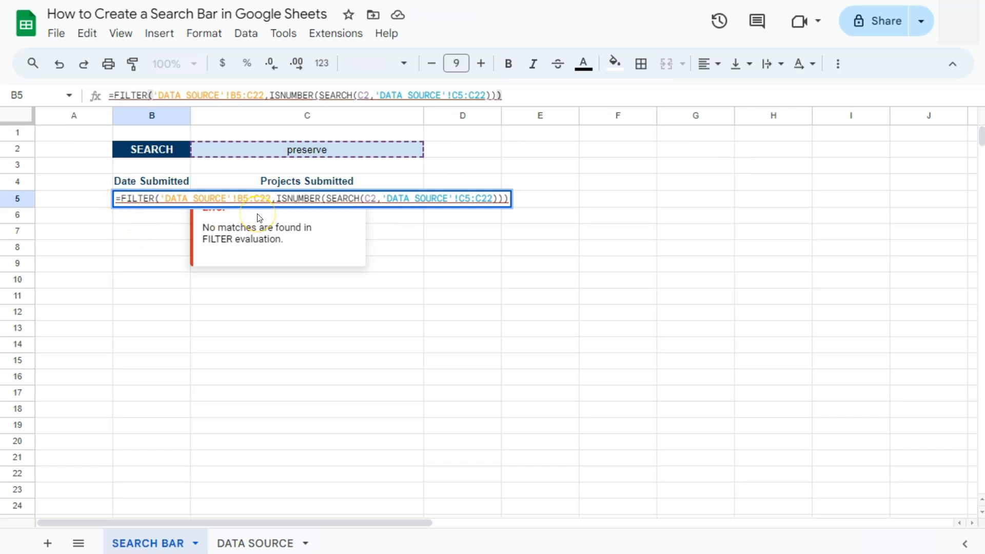
Step: Wrap the B5 FILTER formula in IFNA with "NOT FOUND!" as the fallback
text(IF)
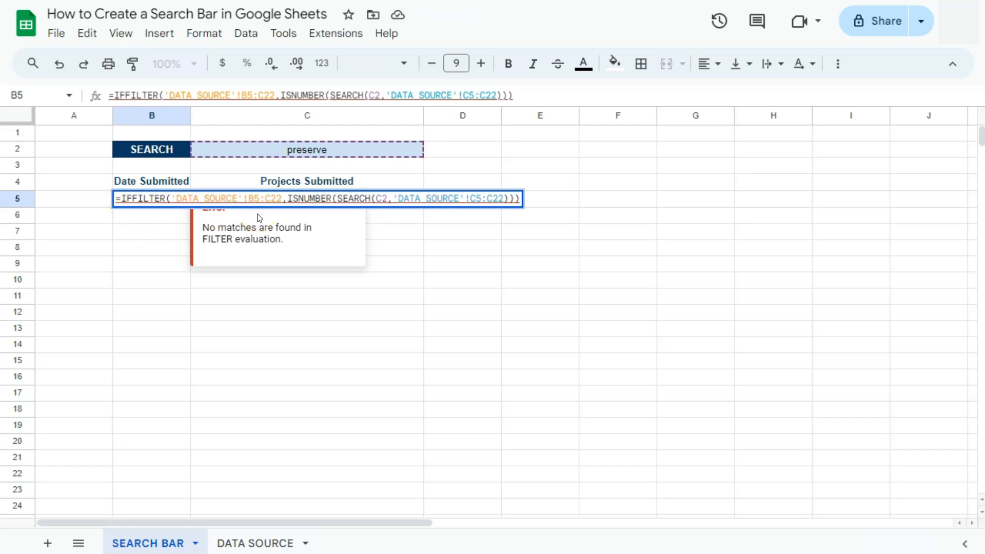
text(NA()
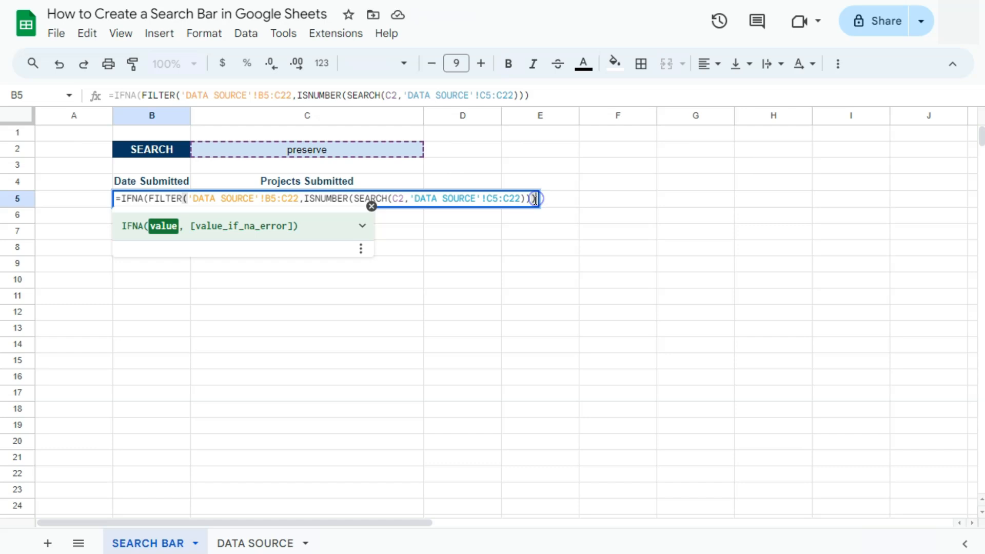
text(,)
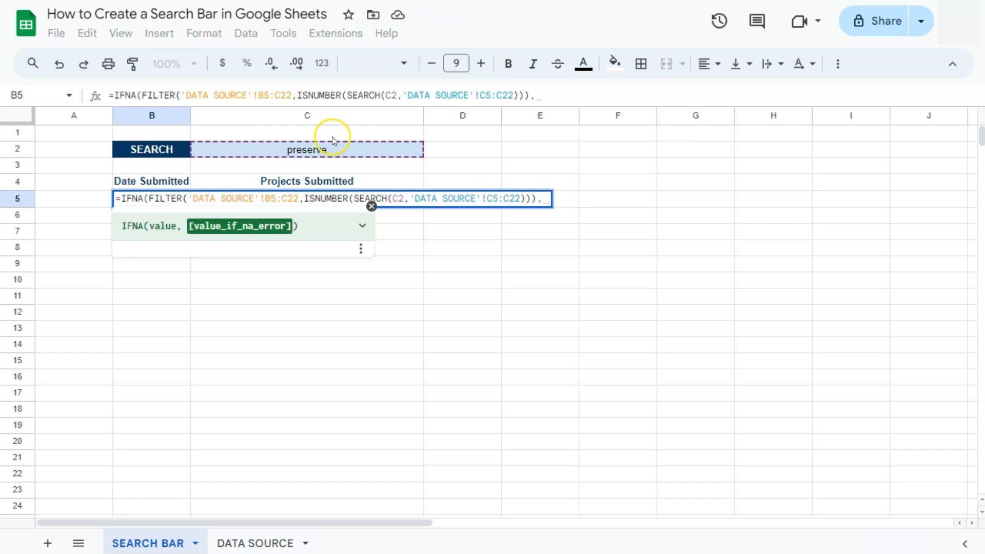
mouse_move(360, 181)
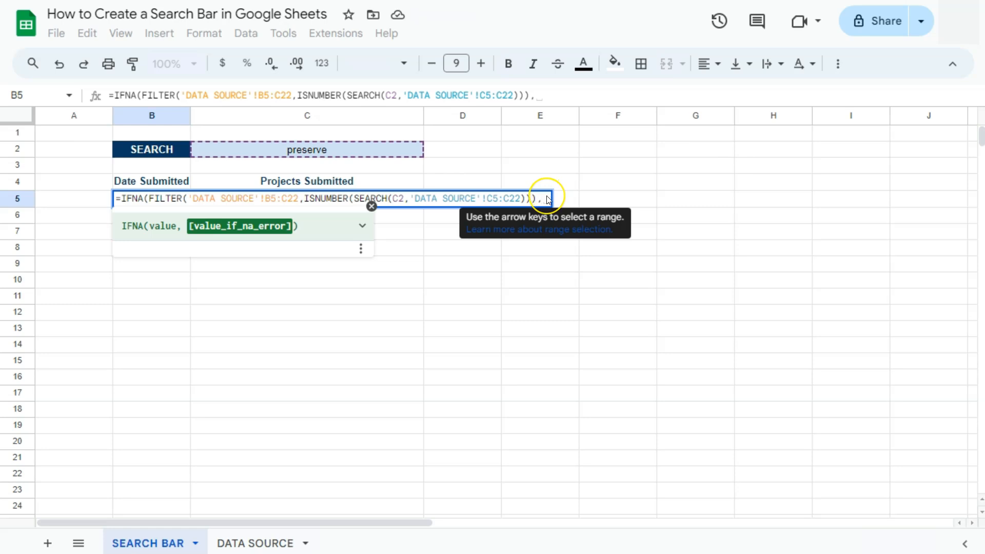
text(NOT FOUND)
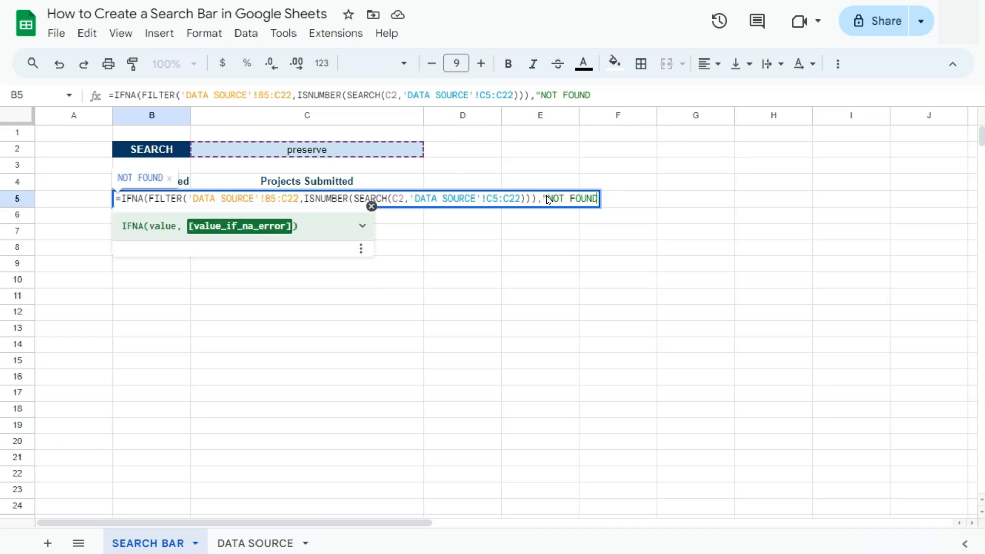
text(!)
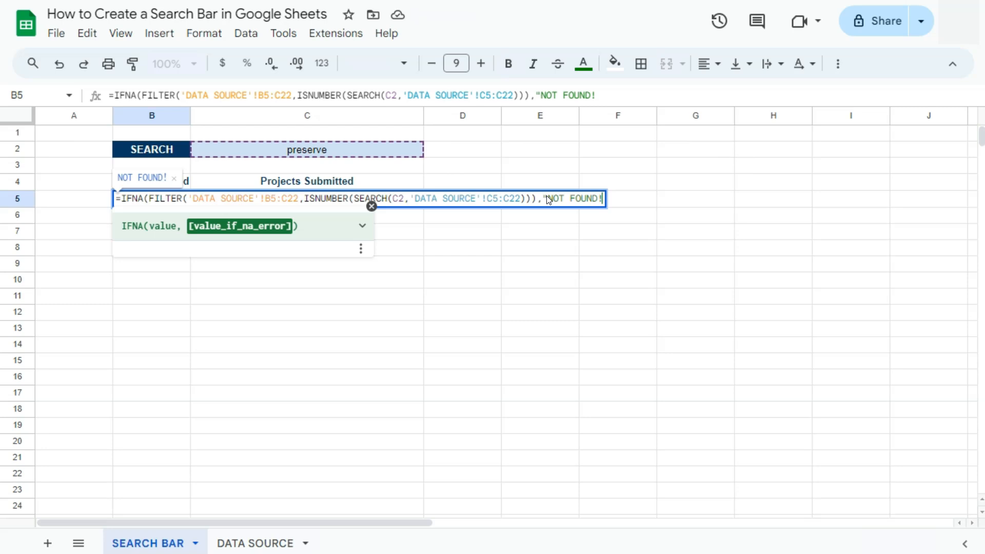
text("))
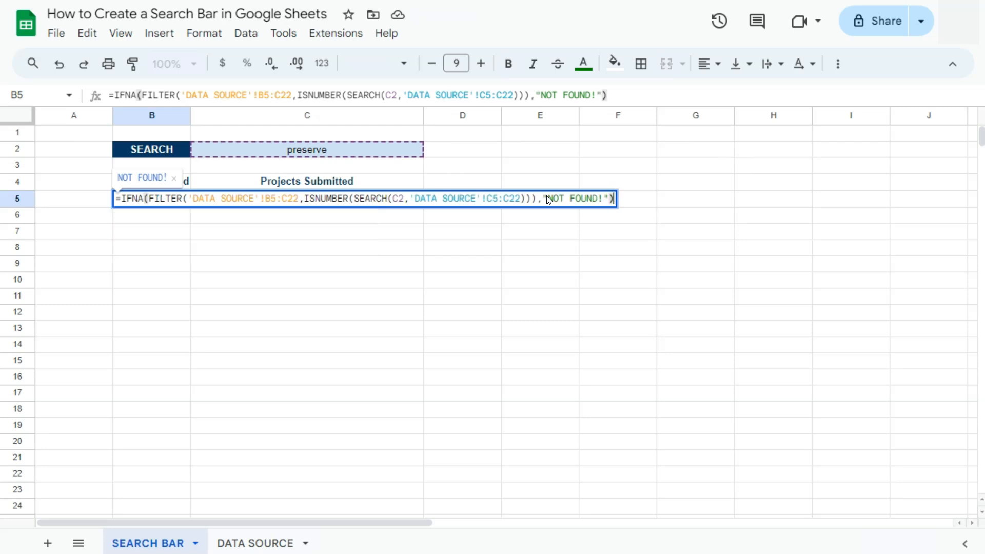
key(Enter)
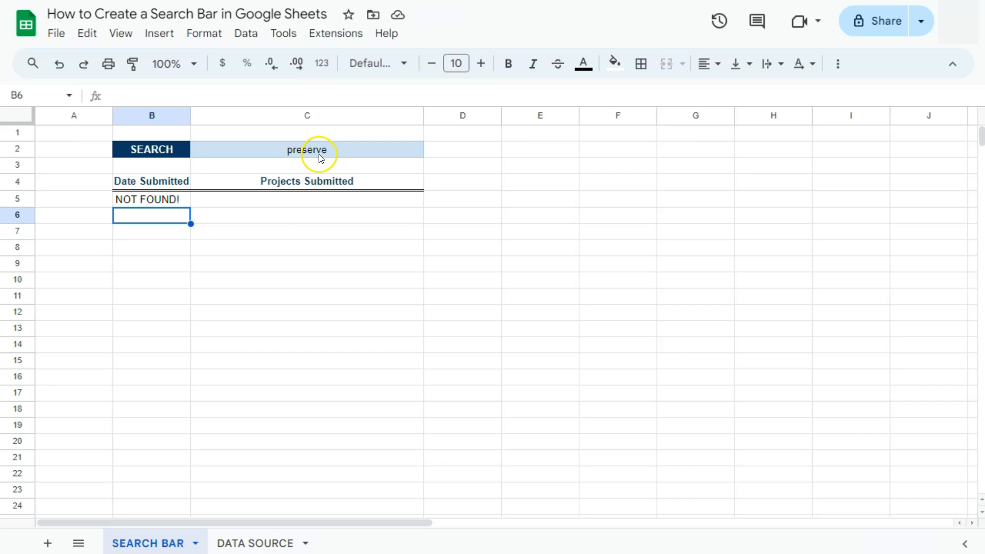
mouse_move(162, 204)
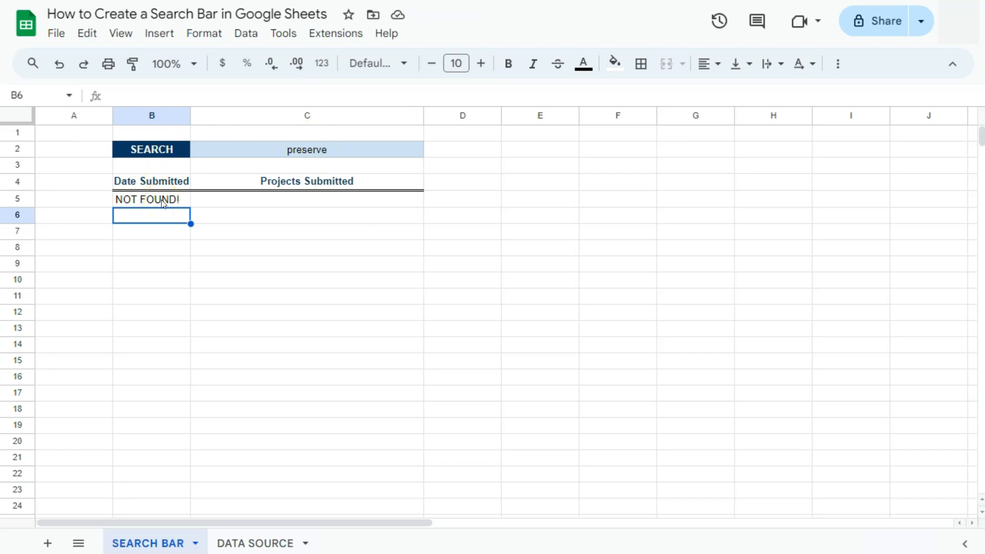
mouse_move(467, 339)
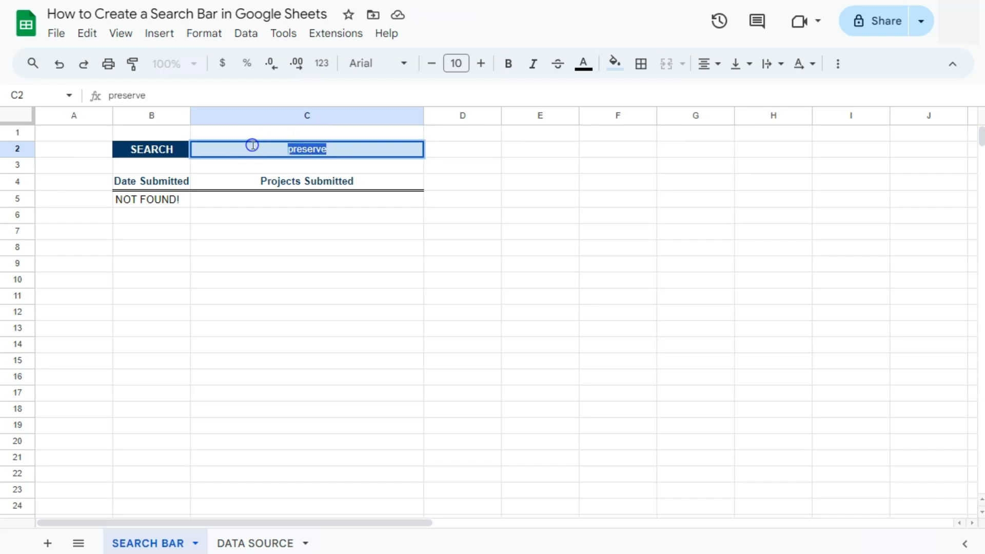
Step: Enter "earth" as the keyword in C2 to list the two Earth projects
text(earth)
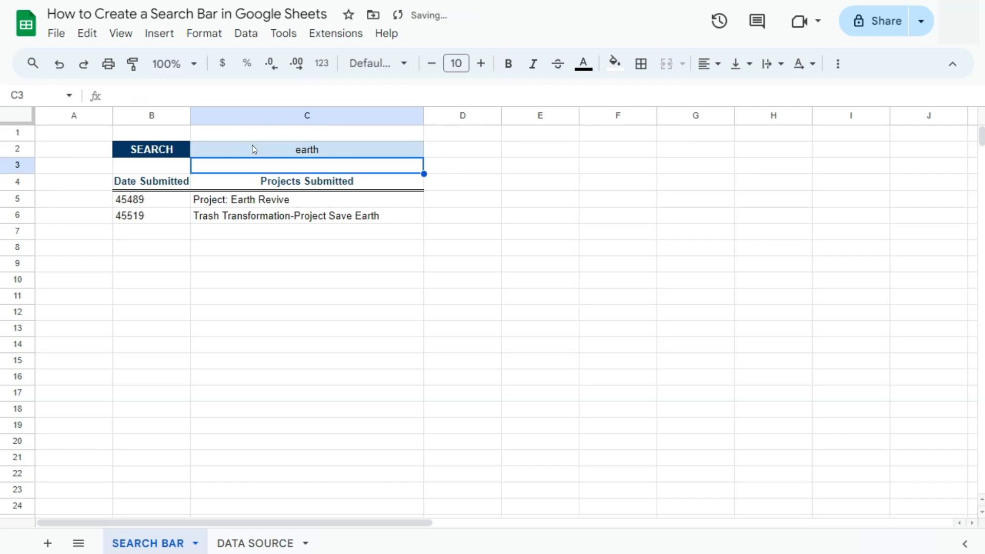